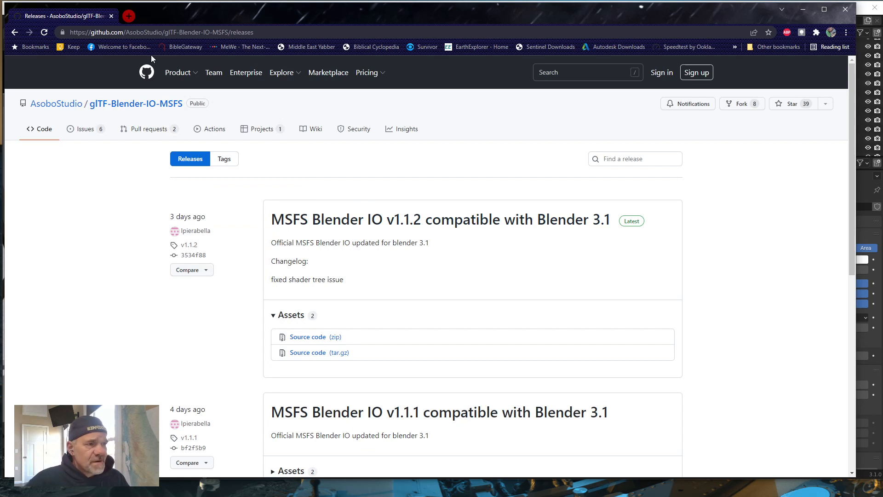
{"action": "mouse_move", "coordinate": [606, 278]}
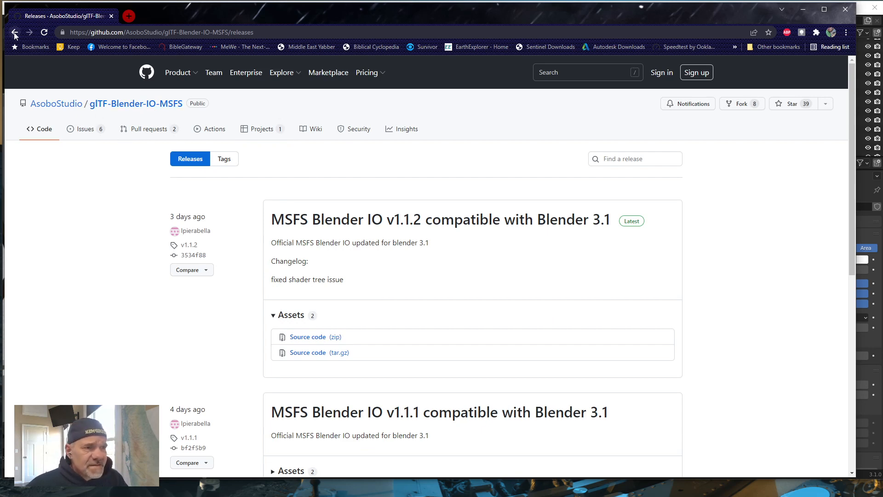
Browse the repository's releases, then open glTF-Blender-IO-MSFS-1.1.2 > addons in File Explorer
{"action": "left_click", "coordinate": [14, 32]}
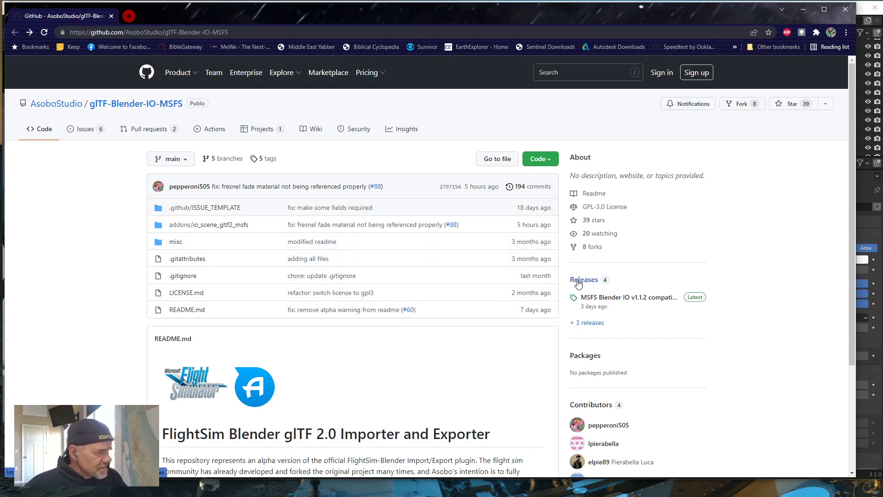
{"action": "left_click", "coordinate": [584, 279]}
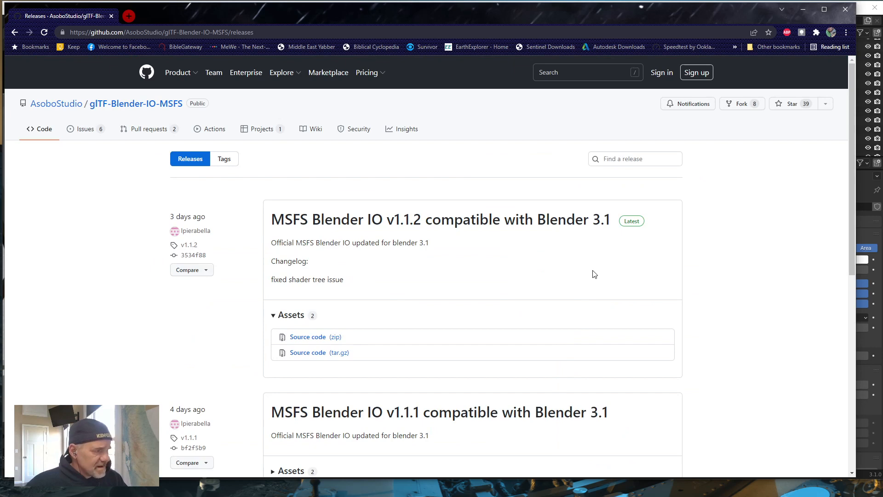
{"action": "scroll", "scroll_direction": "down", "scroll_amount": 3}
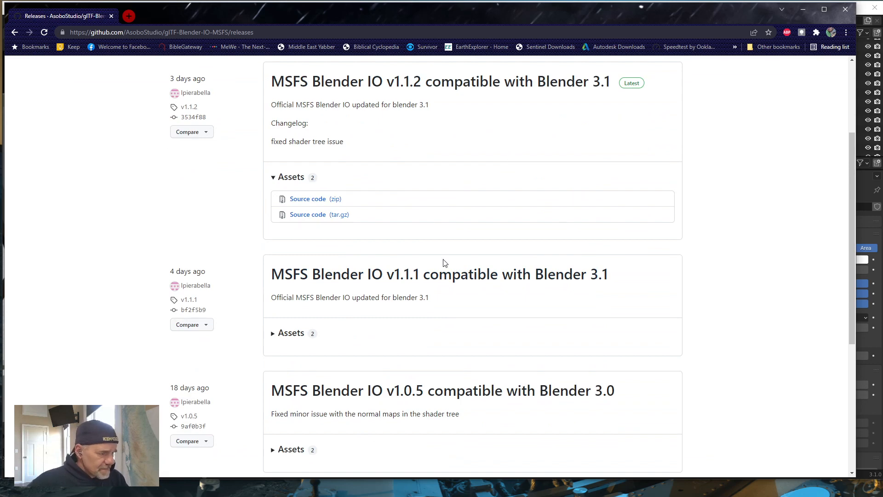
{"action": "scroll", "scroll_direction": "down", "scroll_amount": 3}
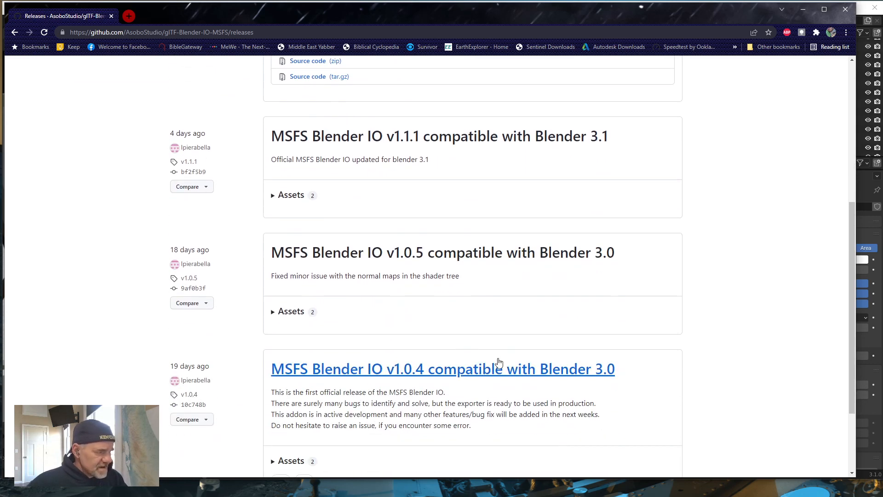
{"action": "scroll", "scroll_direction": "down", "scroll_amount": 3}
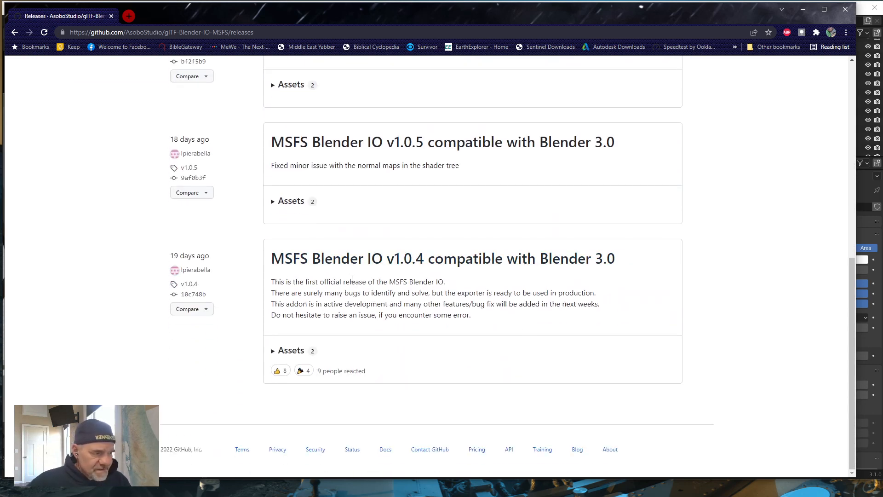
{"action": "mouse_move", "coordinate": [442, 259]}
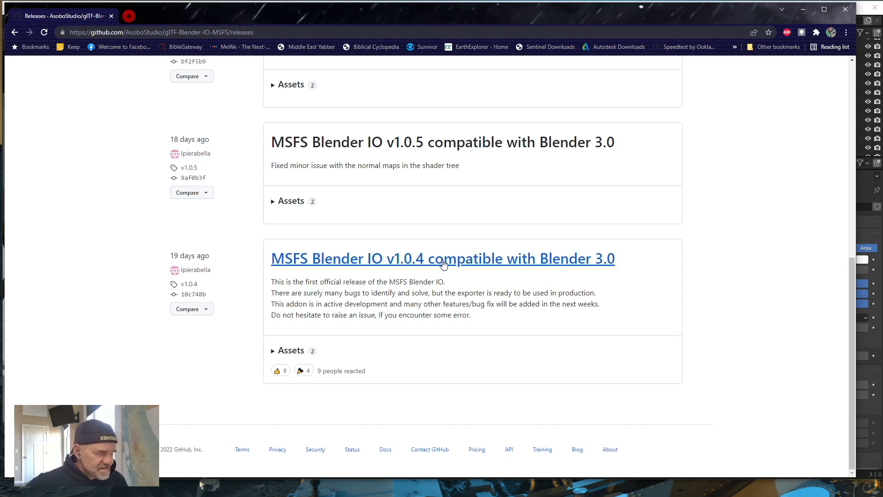
{"action": "scroll", "scroll_direction": "up", "scroll_amount": 3}
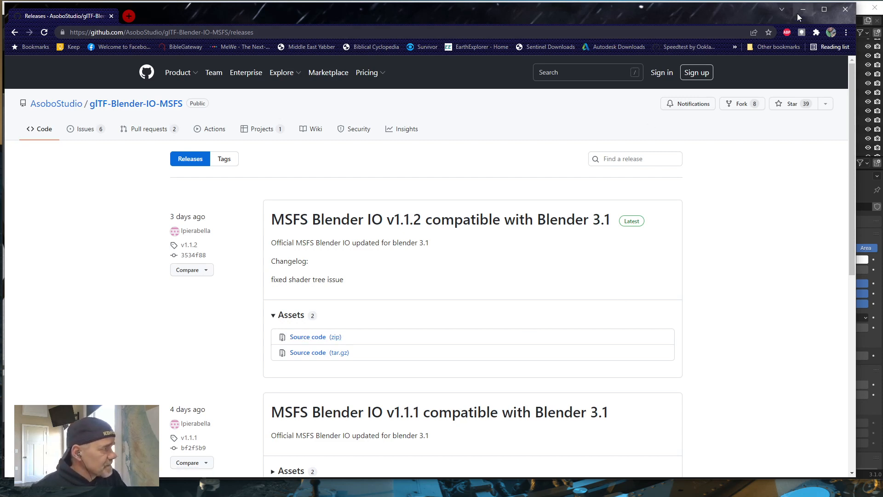
{"action": "mouse_move", "coordinate": [804, 9]}
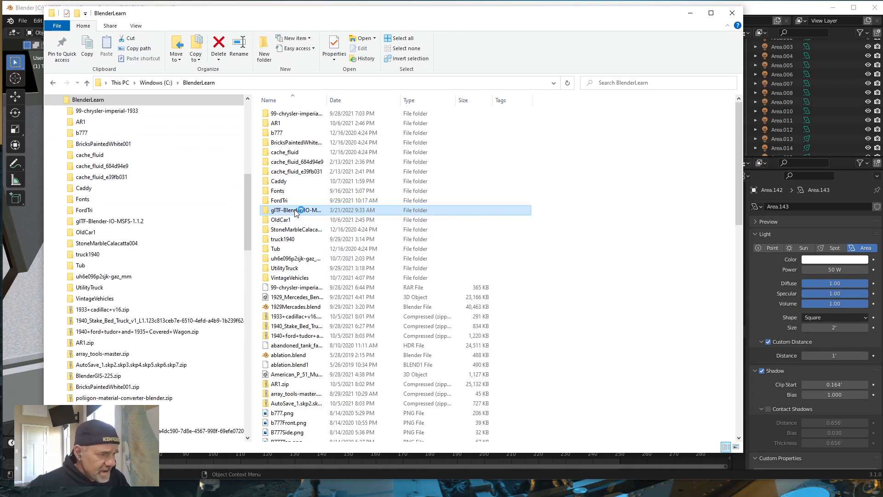
{"action": "double_click", "coordinate": [296, 210]}
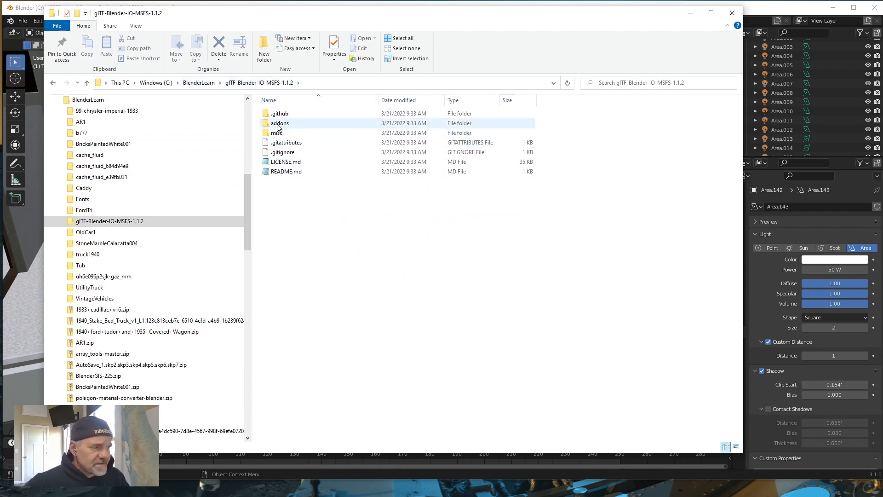
{"action": "double_click", "coordinate": [279, 123]}
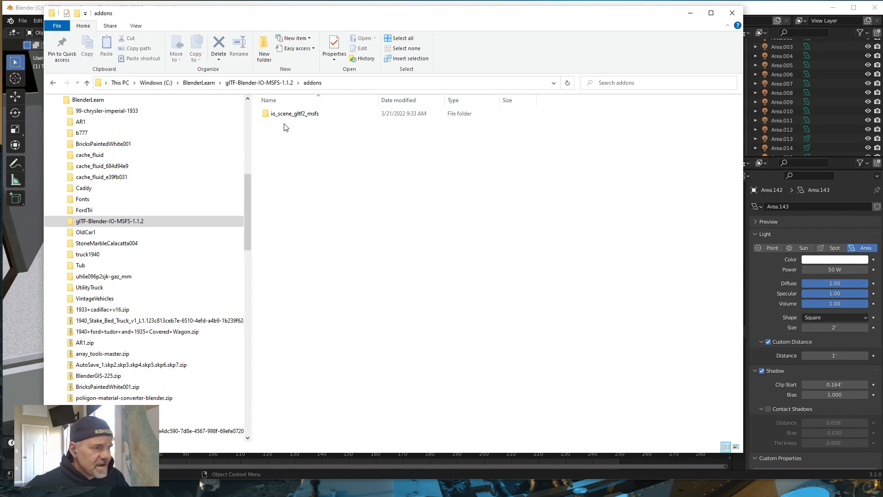
{"action": "mouse_move", "coordinate": [284, 113]}
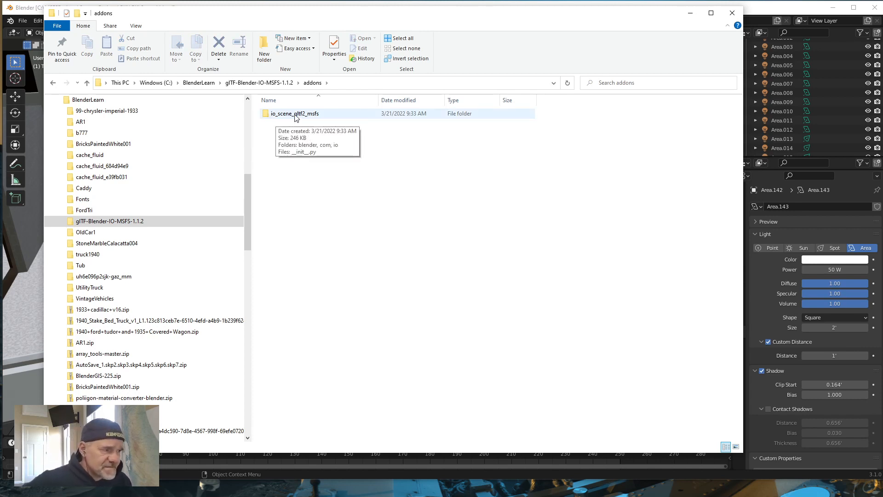
{"action": "mouse_move", "coordinate": [311, 120]}
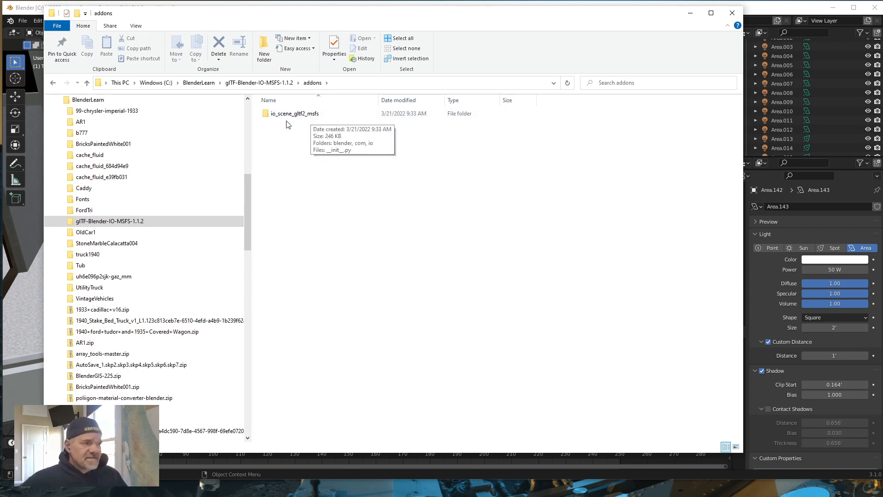
{"action": "mouse_move", "coordinate": [276, 132]}
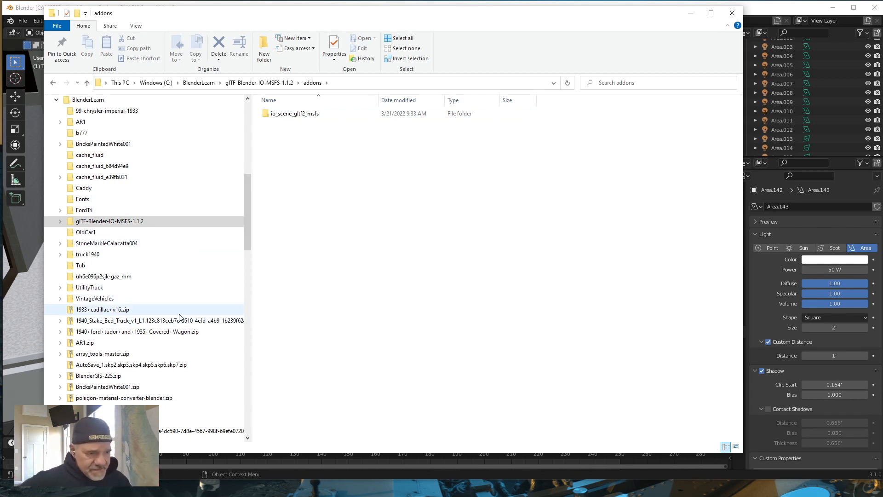
Collapse BlenderLearn and expand Program Files > Blender Foundation to show Blender 2.90 and 3.1
{"action": "left_click", "coordinate": [88, 100]}
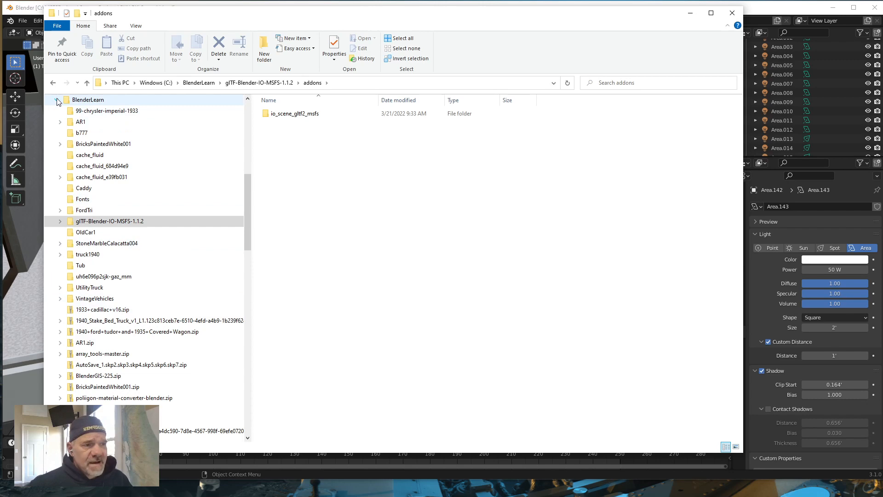
{"action": "left_click", "coordinate": [56, 100]}
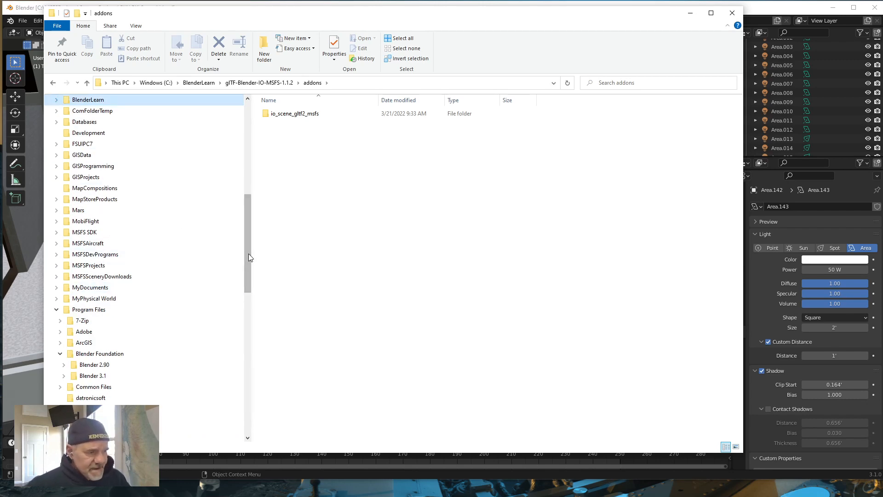
{"action": "scroll", "scroll_direction": "down", "scroll_amount": 3}
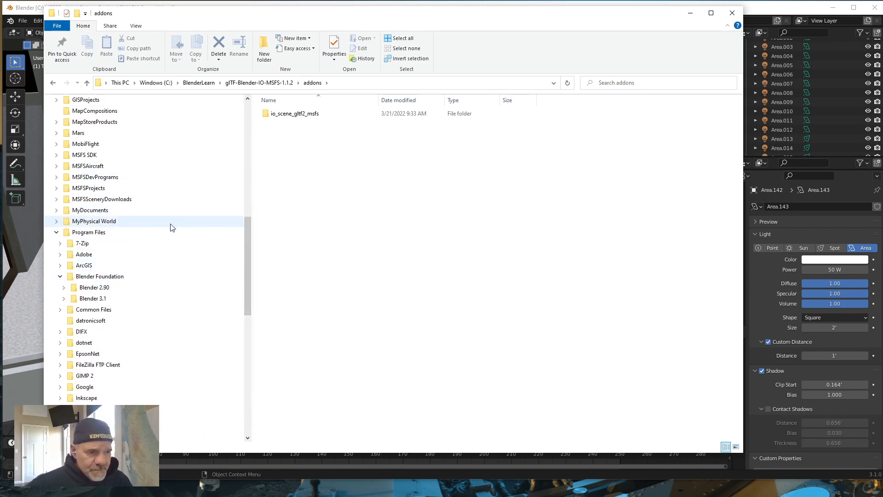
{"action": "left_click", "coordinate": [88, 231]}
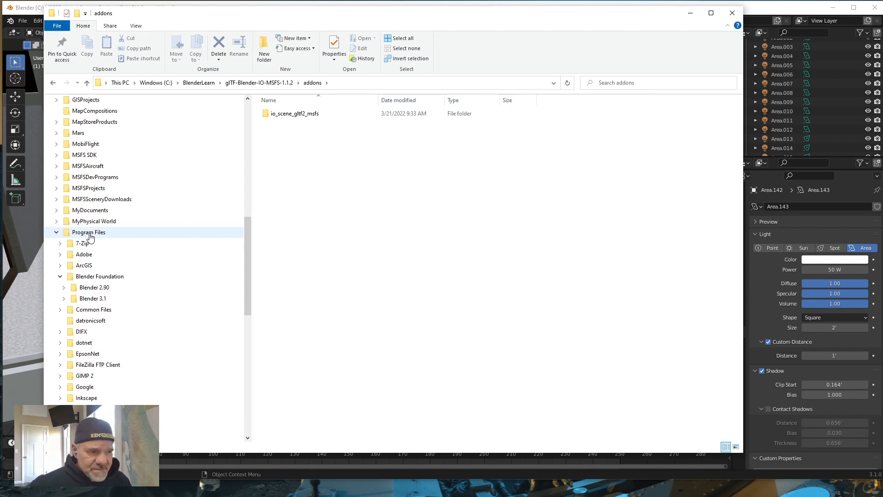
{"action": "left_click", "coordinate": [100, 276]}
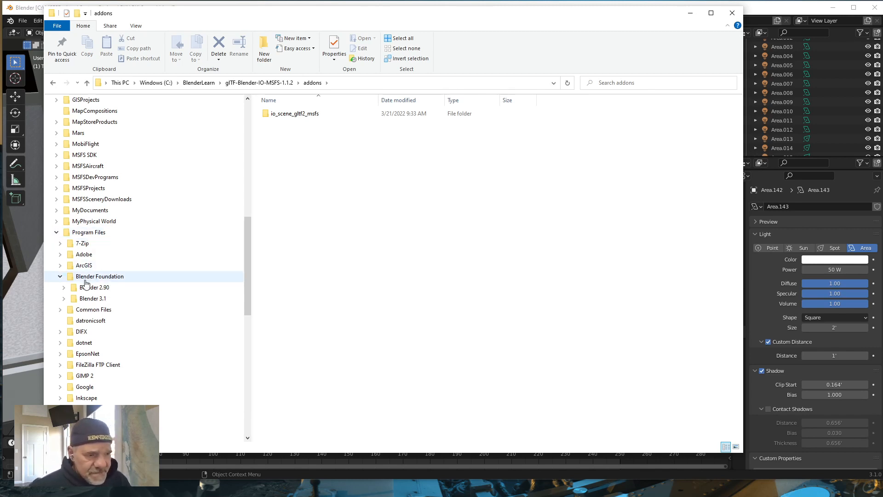
{"action": "left_click", "coordinate": [80, 331]}
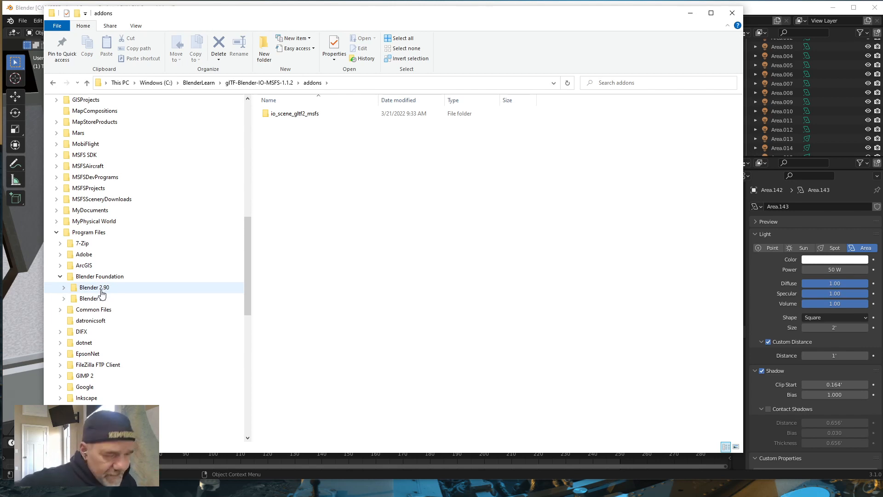
{"action": "left_click", "coordinate": [93, 298]}
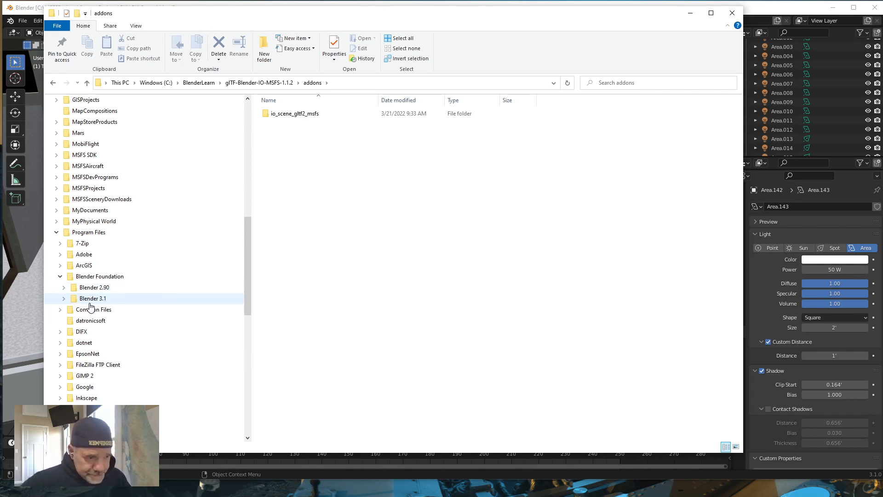
{"action": "mouse_move", "coordinate": [87, 303]}
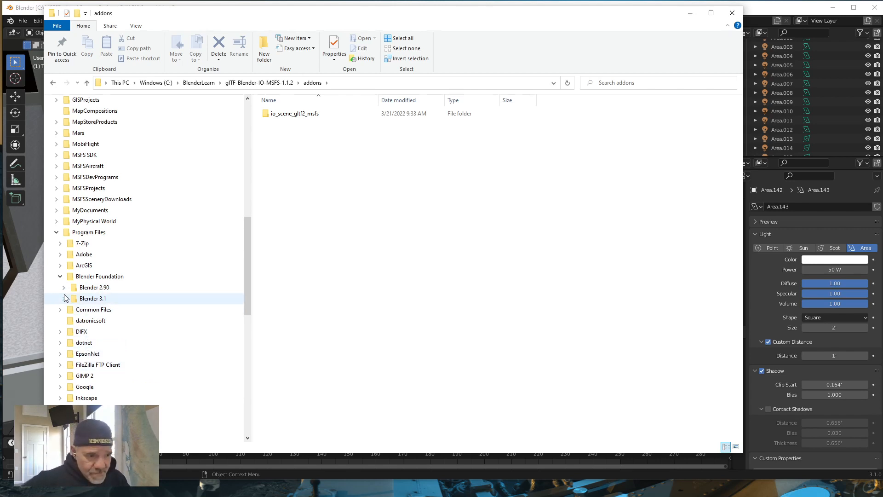
Expand Blender 3.1 > 3.1 > scripts in the folder tree to reach its addons folder
{"action": "left_click", "coordinate": [65, 298]}
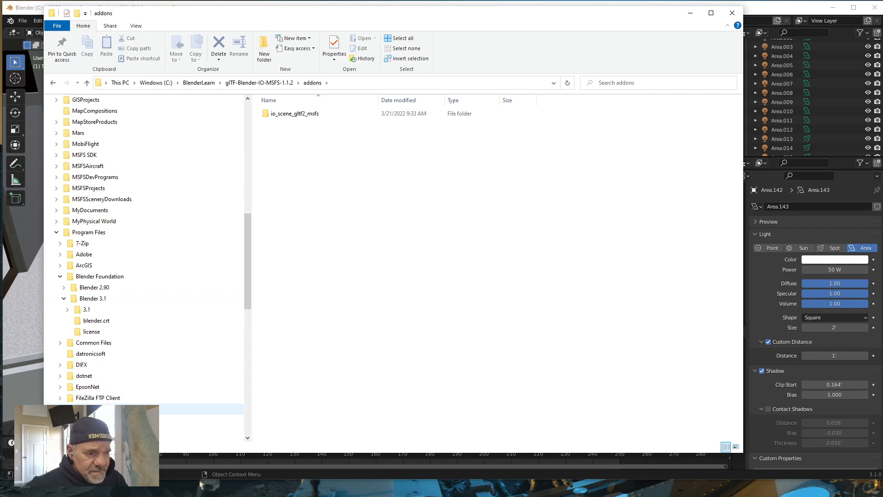
{"action": "left_click", "coordinate": [86, 309]}
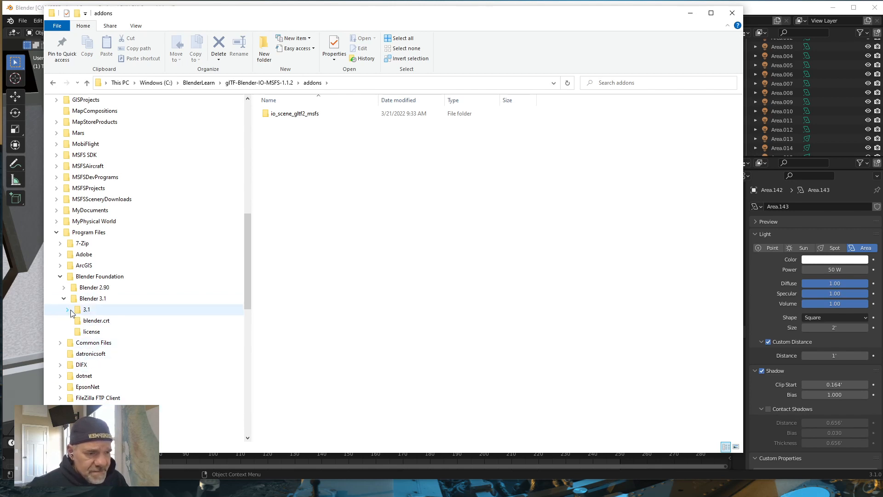
{"action": "left_click", "coordinate": [67, 309]}
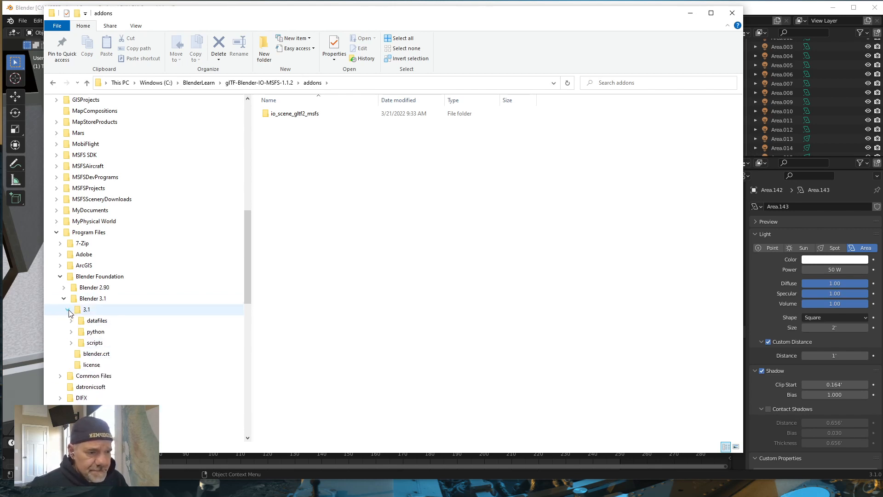
{"action": "left_click", "coordinate": [94, 342]}
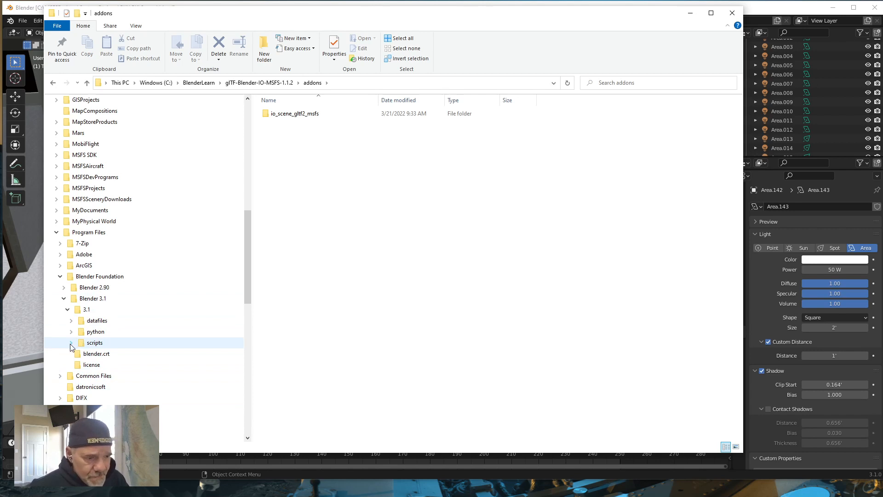
{"action": "left_click", "coordinate": [70, 342]}
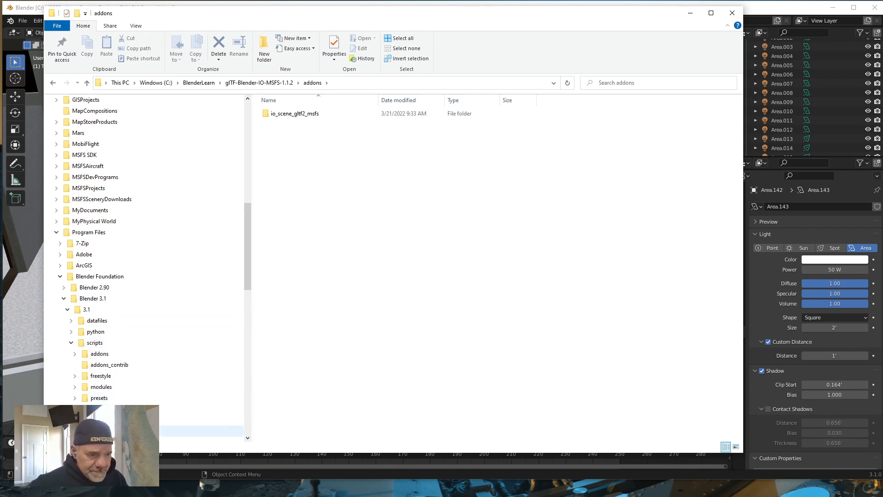
{"action": "left_click", "coordinate": [100, 354]}
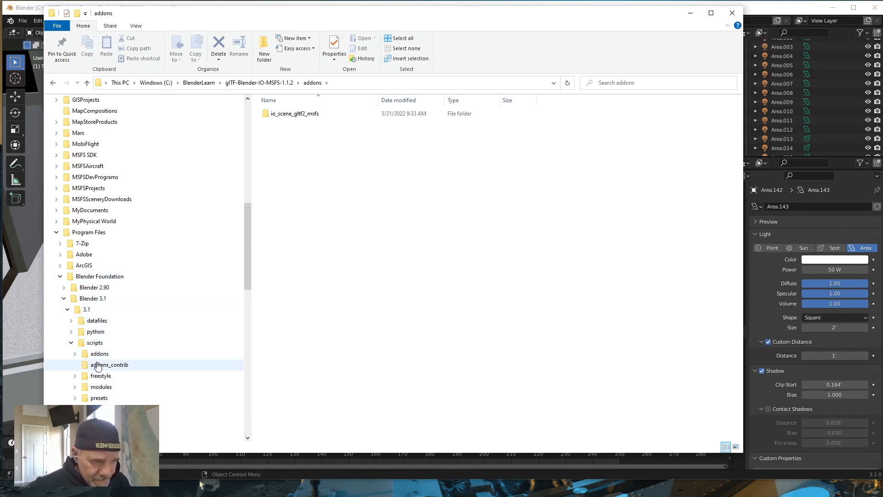
{"action": "left_click", "coordinate": [99, 353]}
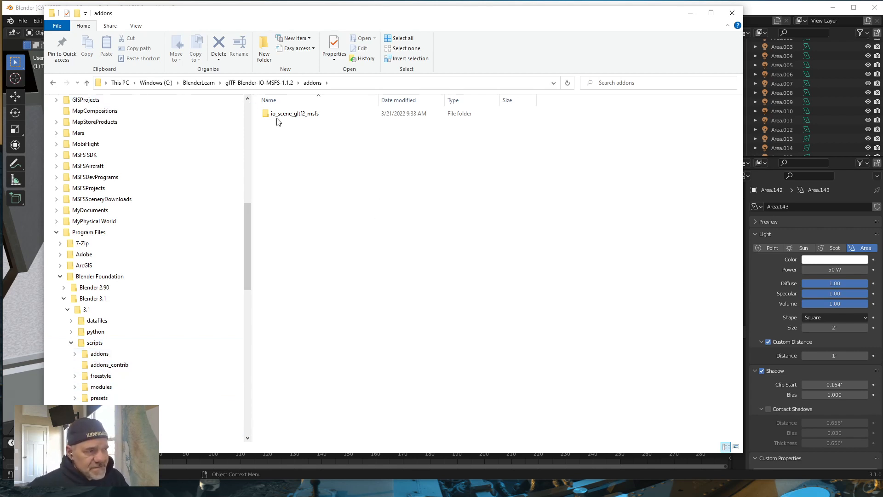
Select the io_scene_gltf2_msfs add-on folder, then minimize File Explorer
{"action": "left_click", "coordinate": [294, 113]}
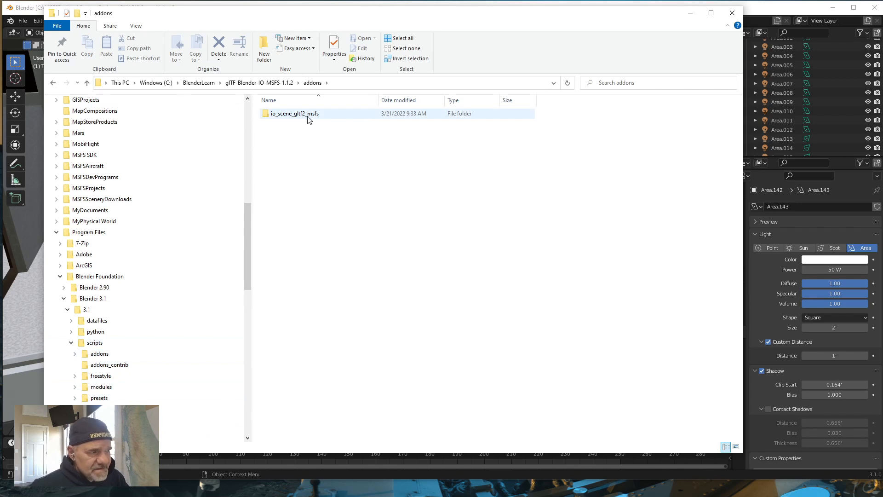
{"action": "mouse_move", "coordinate": [294, 113]}
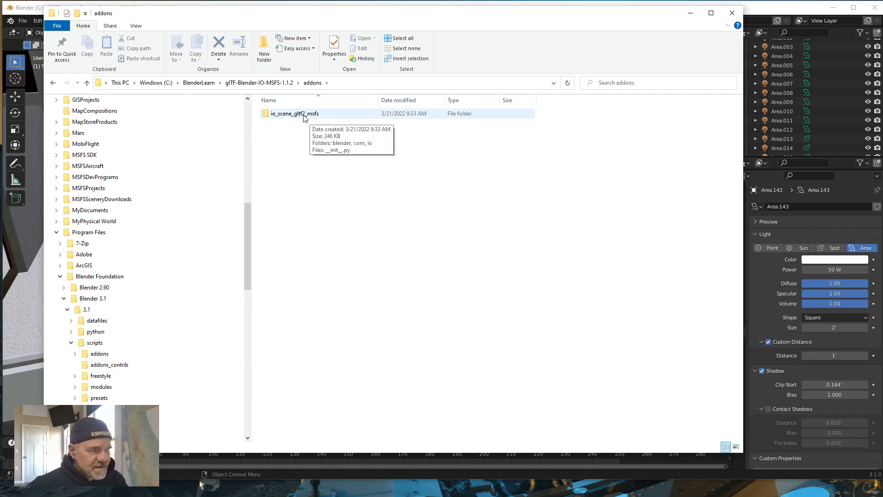
{"action": "mouse_move", "coordinate": [299, 124]}
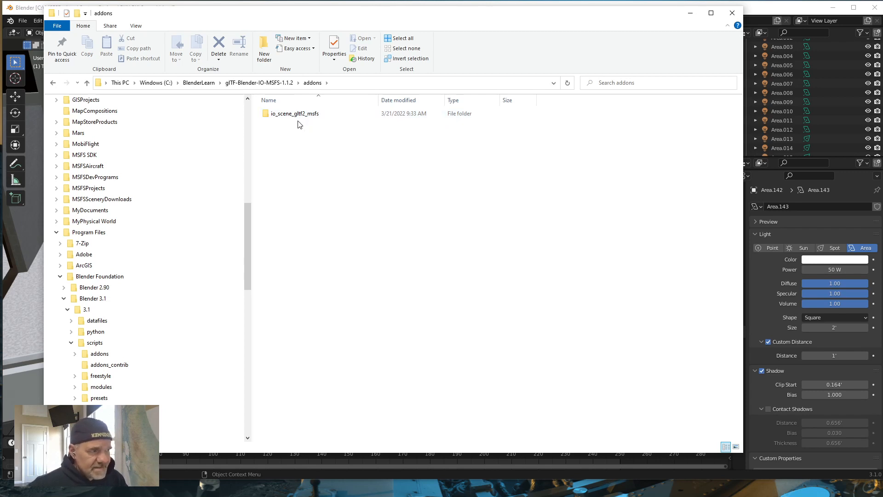
{"action": "mouse_move", "coordinate": [320, 89]}
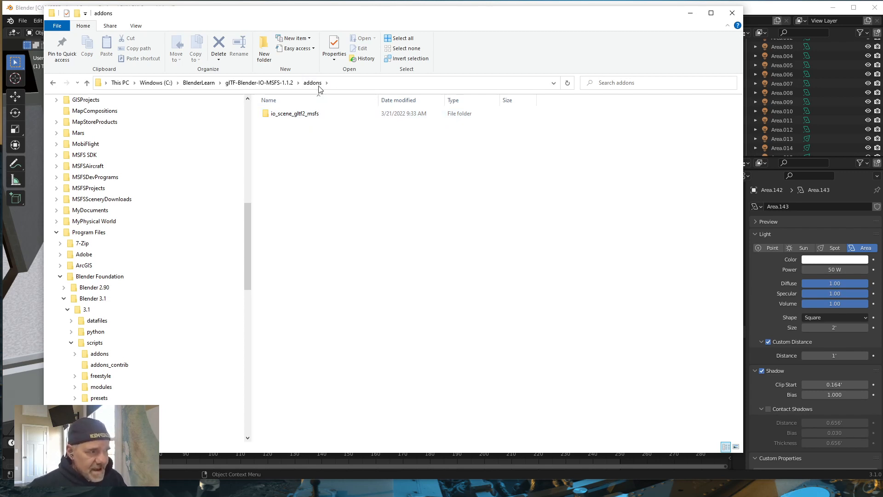
{"action": "left_click", "coordinate": [295, 113]}
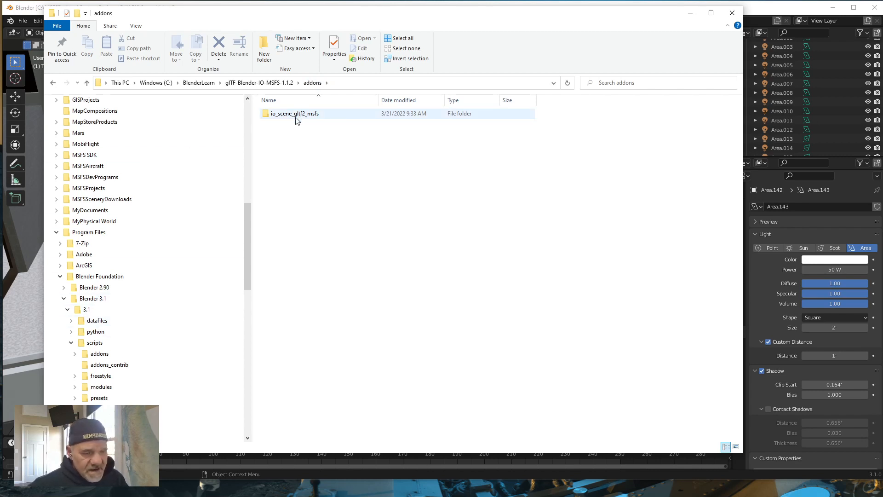
{"action": "mouse_move", "coordinate": [293, 113]}
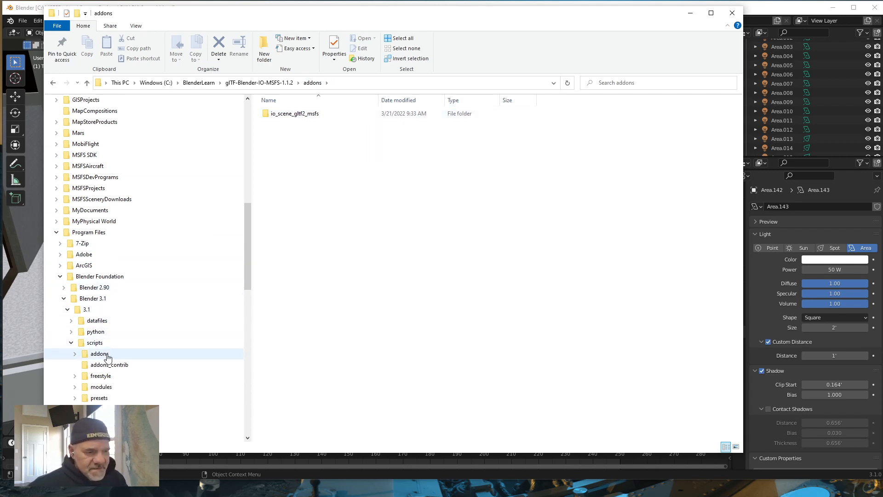
{"action": "mouse_move", "coordinate": [107, 358]}
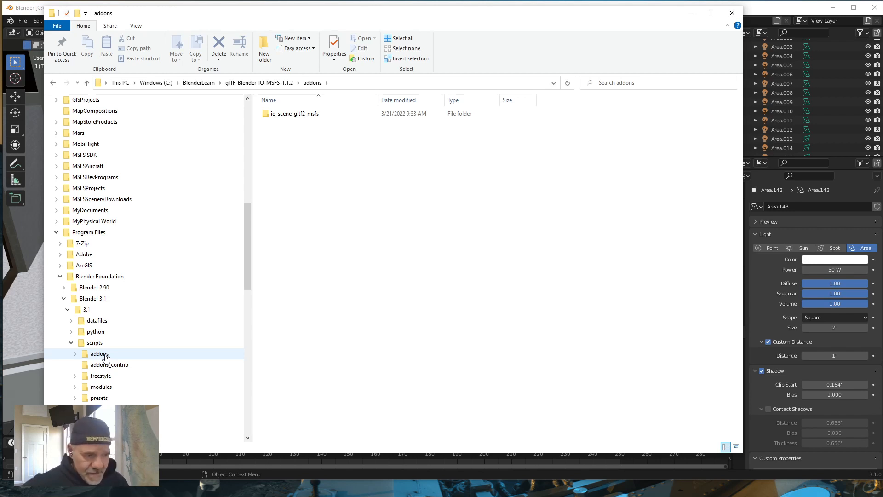
{"action": "left_click", "coordinate": [94, 287]}
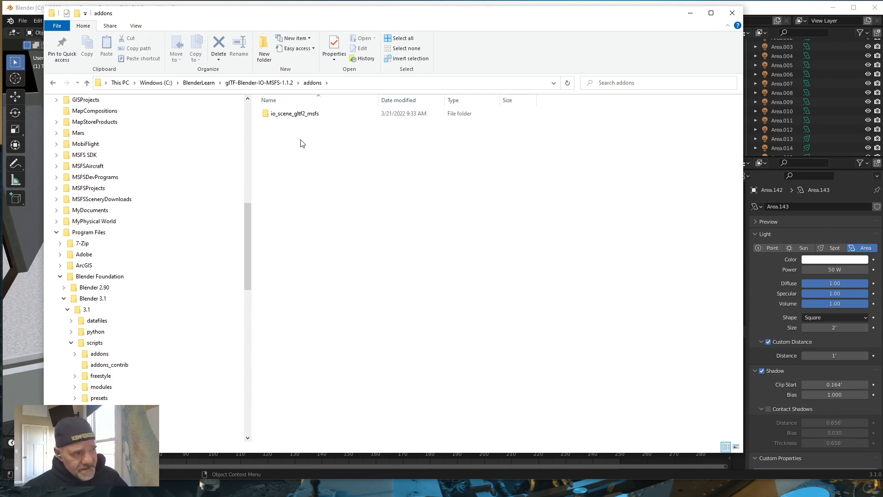
{"action": "left_click", "coordinate": [294, 113]}
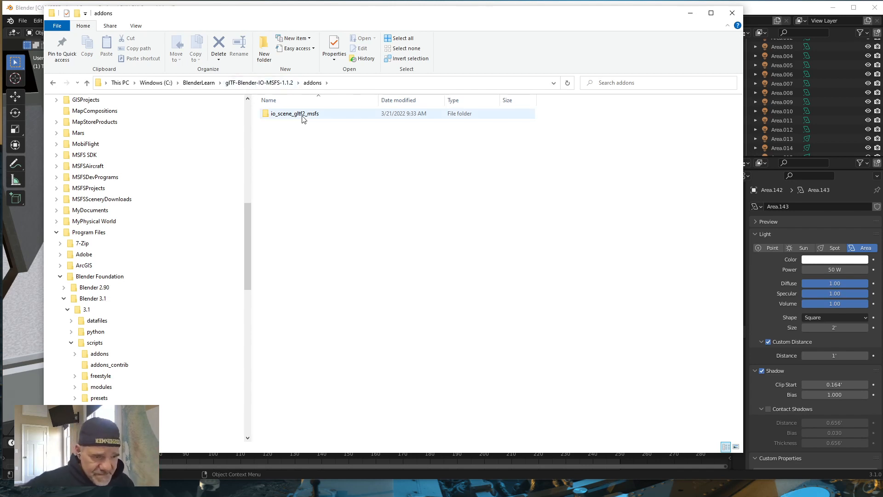
{"action": "left_click", "coordinate": [100, 353]}
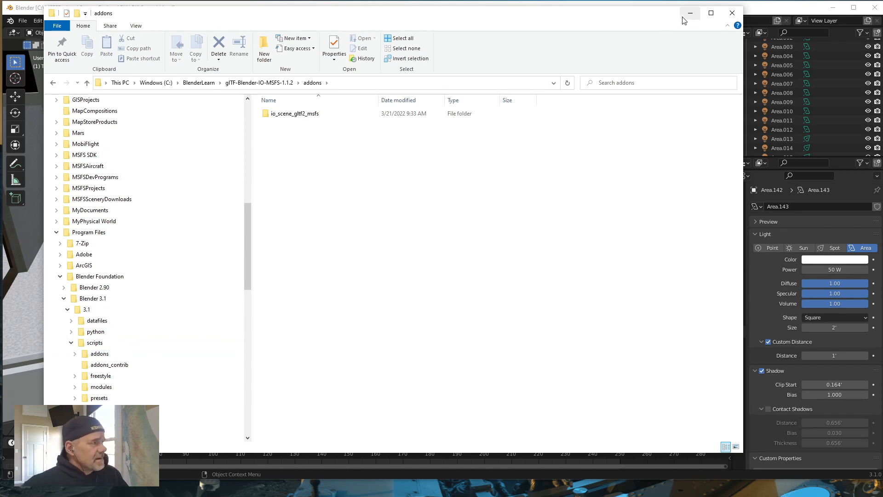
{"action": "mouse_move", "coordinate": [690, 13]}
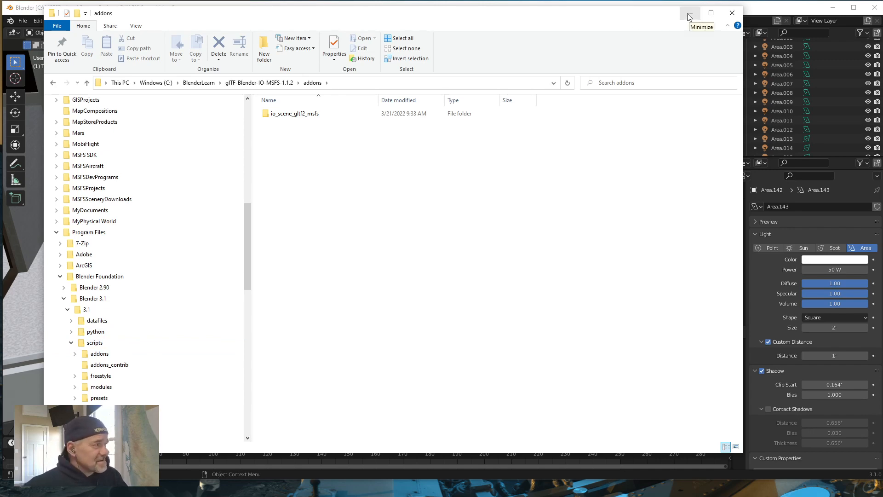
{"action": "left_click", "coordinate": [690, 12]}
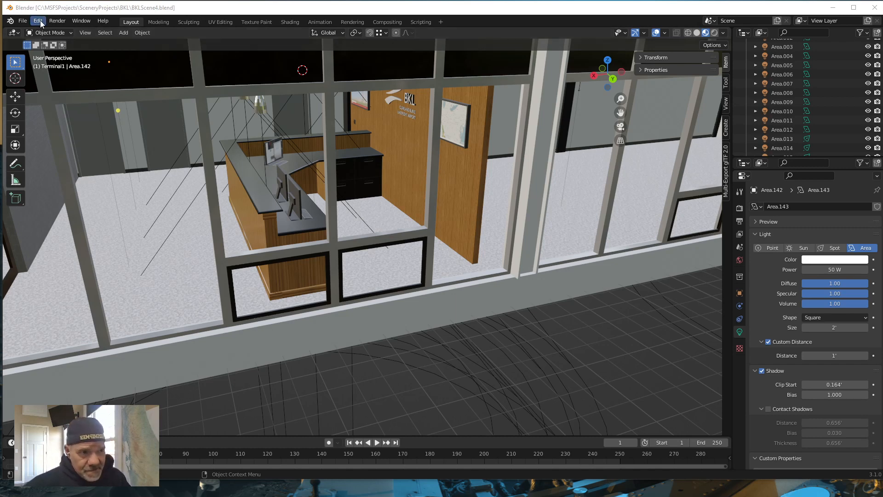
Open Edit > Preferences to reach Blender's add-on list
{"action": "left_click", "coordinate": [37, 21]}
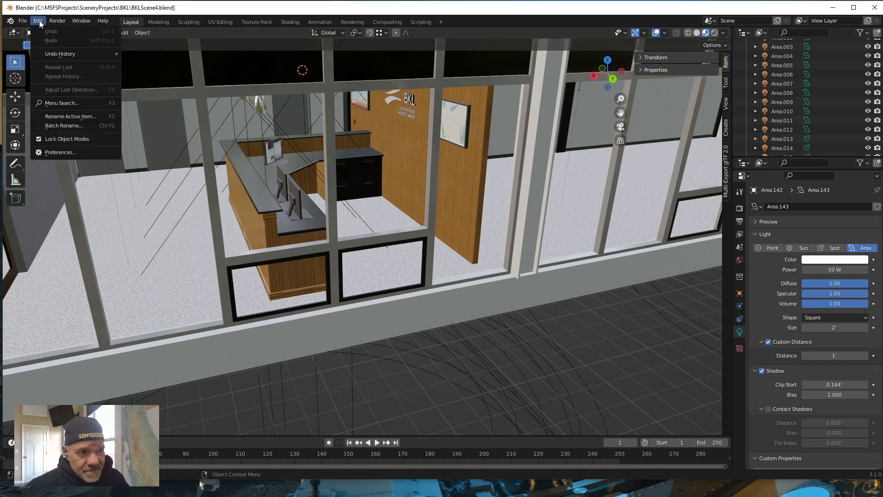
{"action": "mouse_move", "coordinate": [60, 152]}
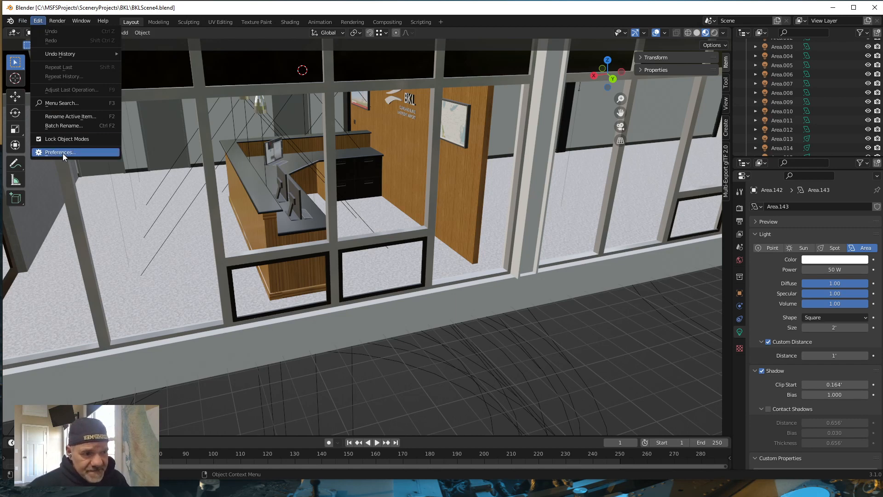
{"action": "left_click", "coordinate": [58, 153]}
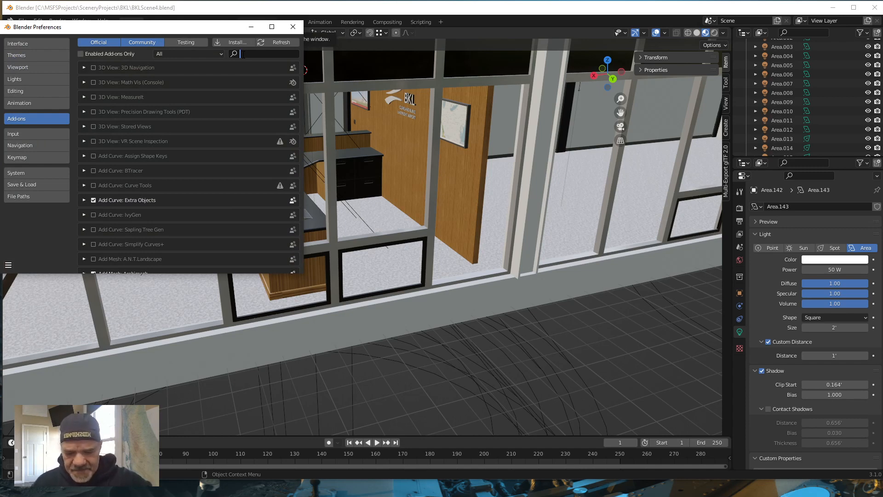
Search for the Microsoft Flight Simulator glTF Extension, inspect its details, and Save Preferences
{"action": "type", "text": "micr"}
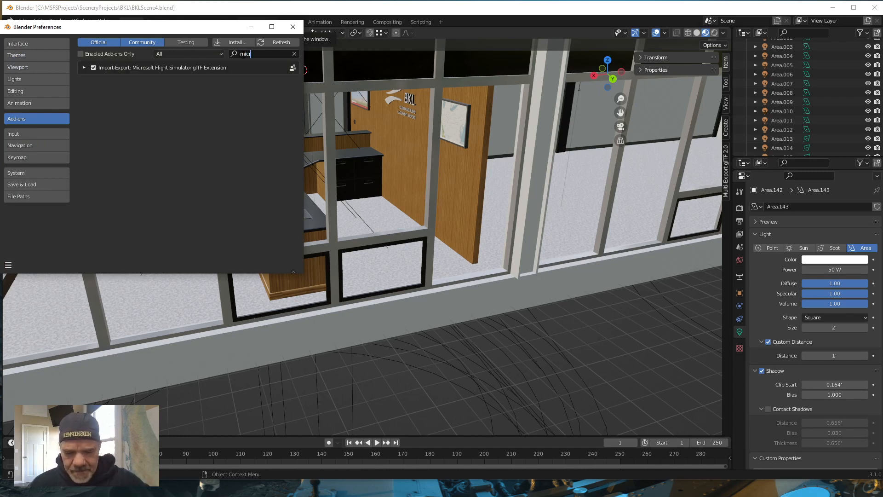
{"action": "type", "text": "ro"}
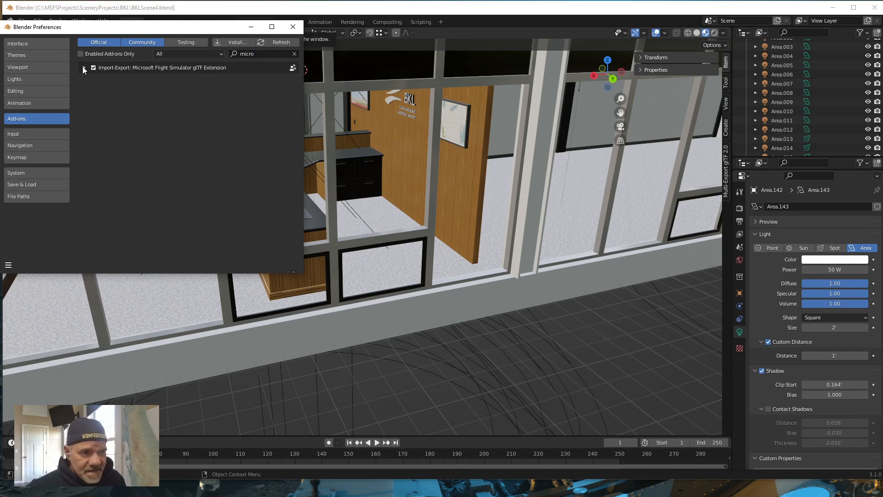
{"action": "left_click", "coordinate": [84, 67]}
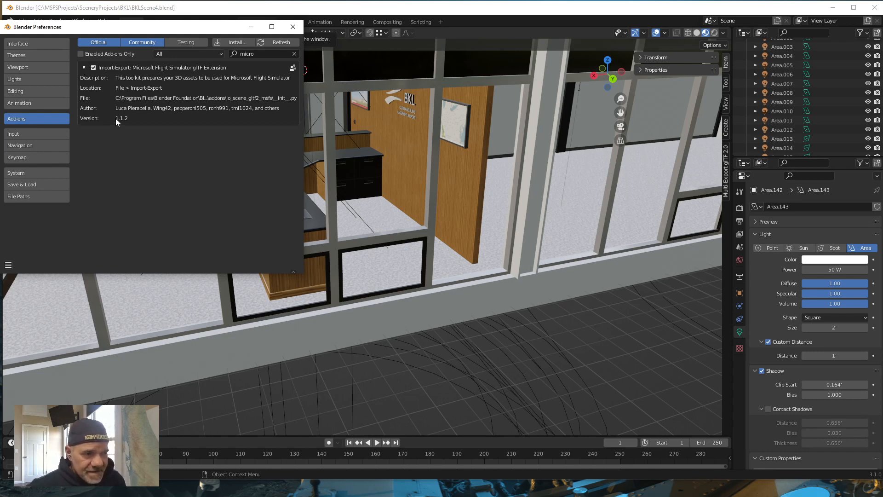
{"action": "mouse_move", "coordinate": [128, 124]}
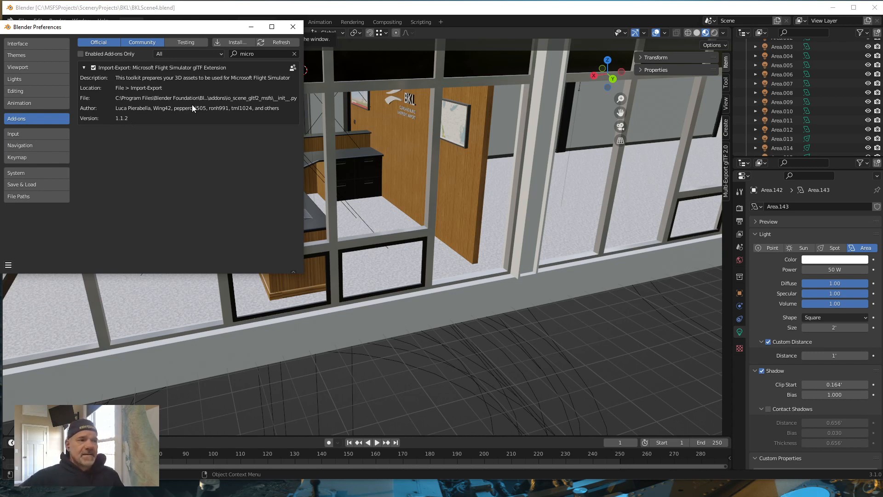
{"action": "left_click", "coordinate": [83, 67]}
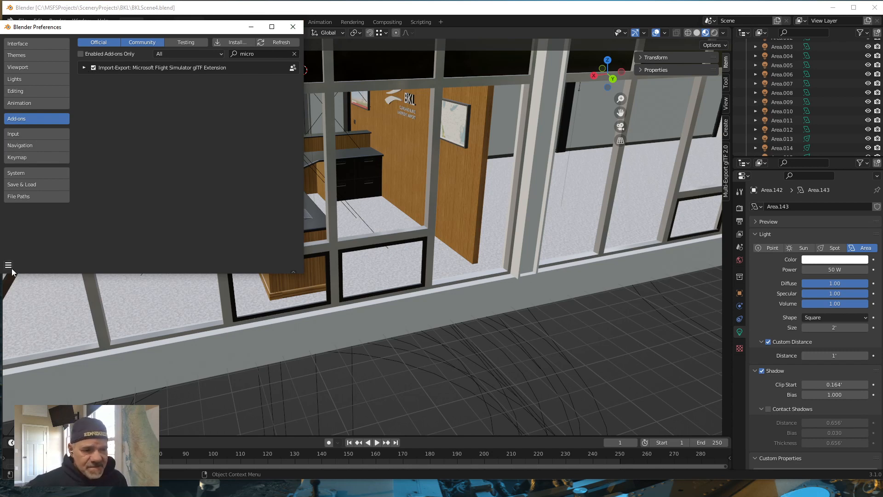
{"action": "left_click", "coordinate": [8, 265]}
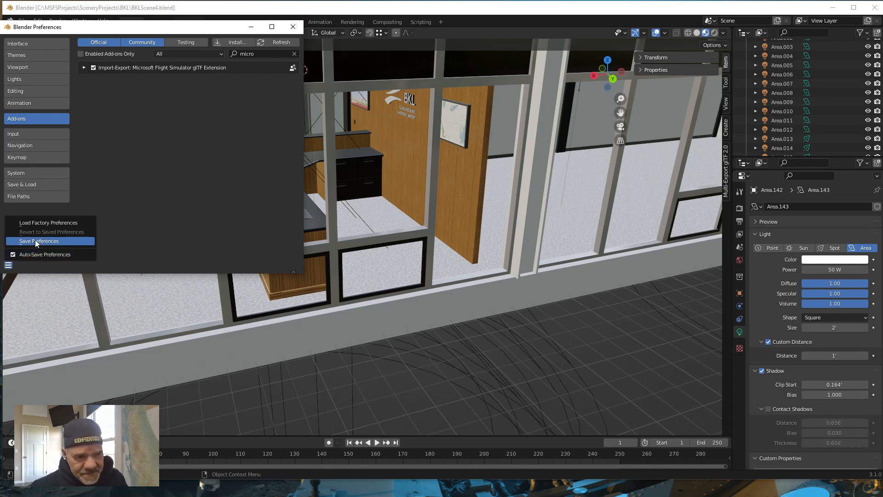
{"action": "left_click", "coordinate": [39, 241]}
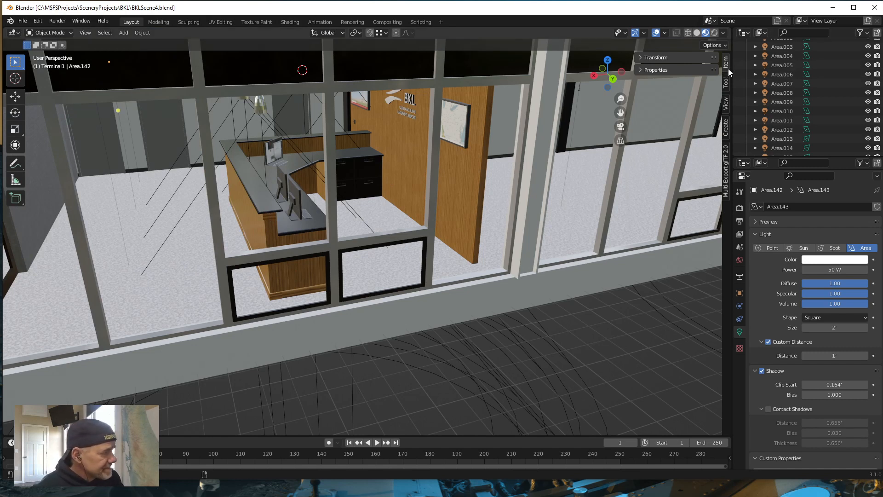
{"action": "mouse_move", "coordinate": [727, 195]}
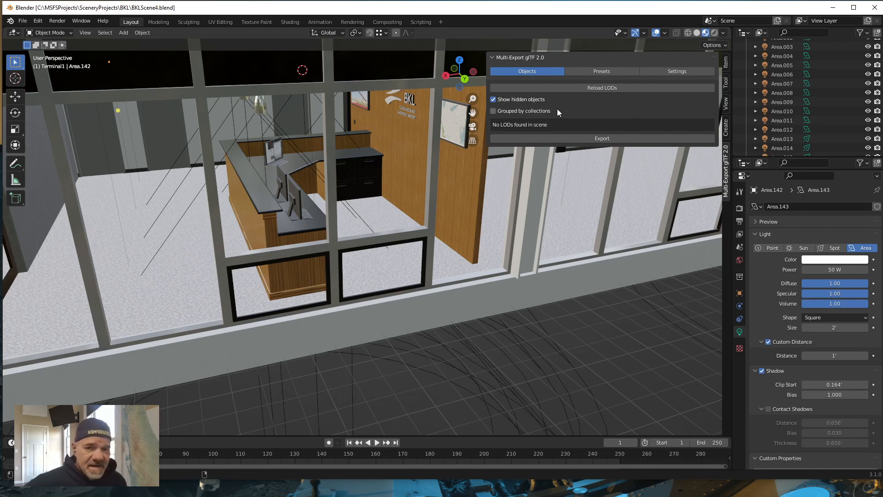
{"action": "mouse_move", "coordinate": [518, 93]}
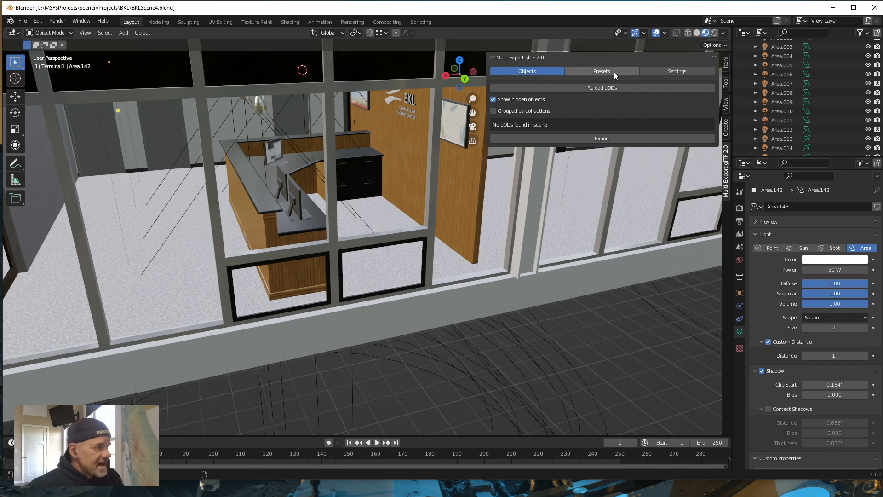
Switch through the Multi-Export Objects, Presets and Settings tabs, ending on Settings
{"action": "left_click", "coordinate": [676, 71]}
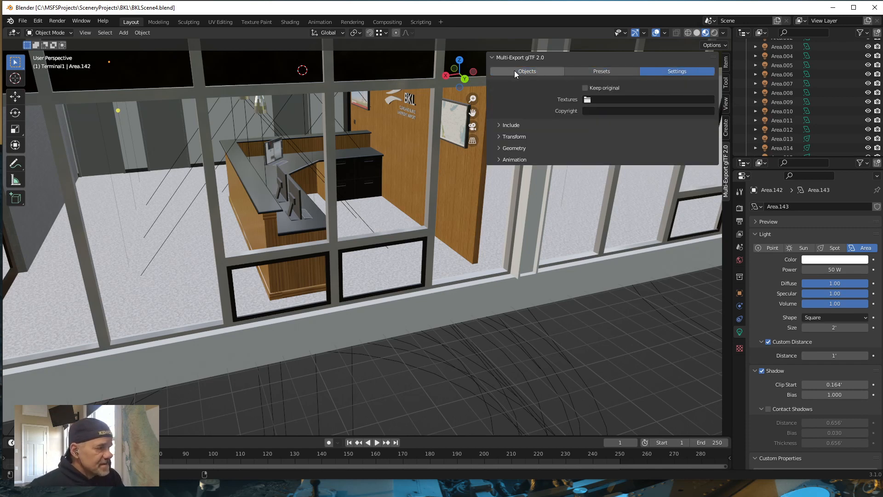
{"action": "left_click", "coordinate": [526, 70]}
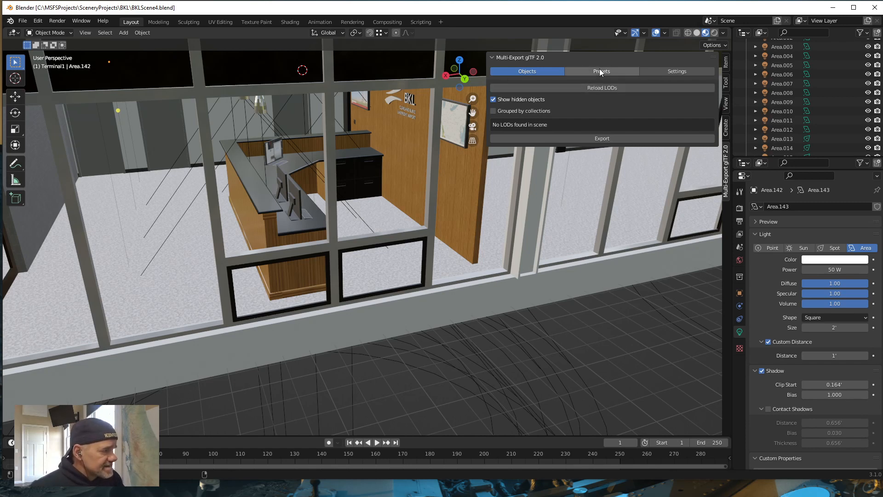
{"action": "left_click", "coordinate": [601, 71]}
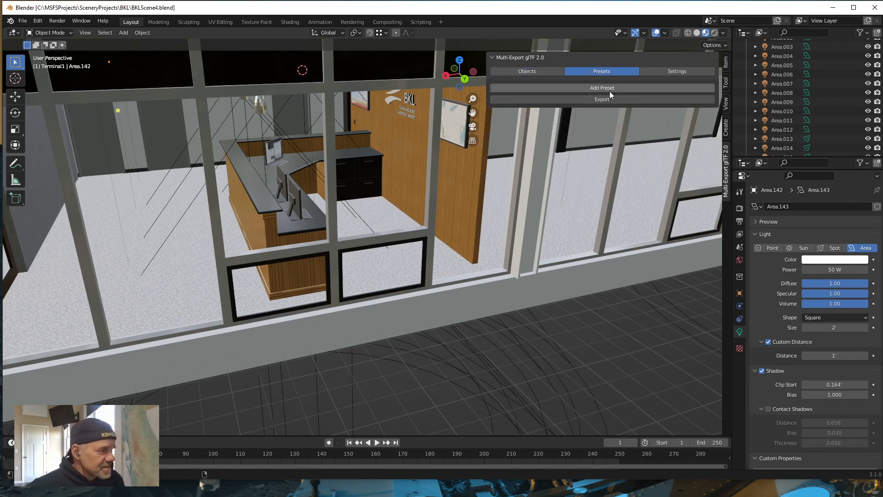
{"action": "mouse_move", "coordinate": [601, 88]}
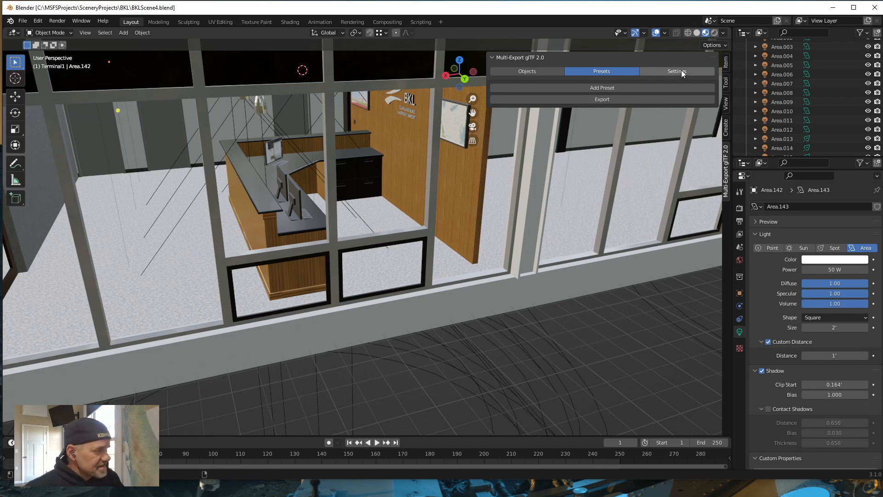
{"action": "left_click", "coordinate": [676, 71]}
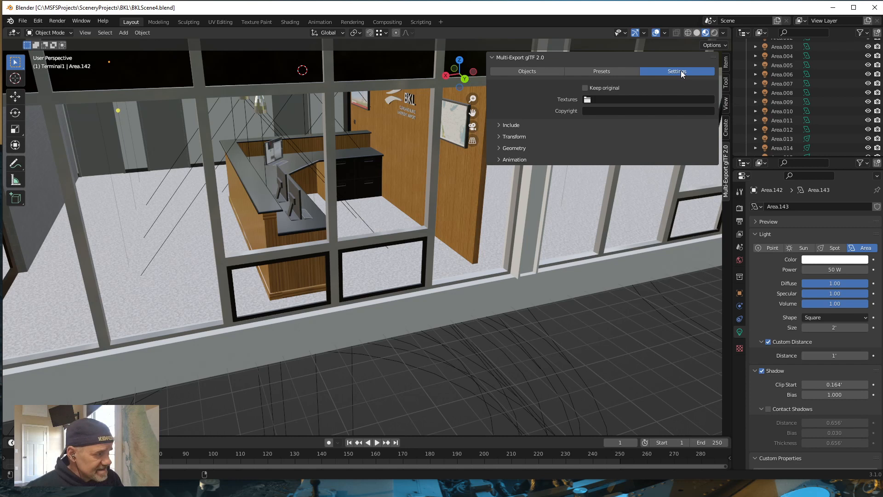
{"action": "mouse_move", "coordinate": [611, 143]}
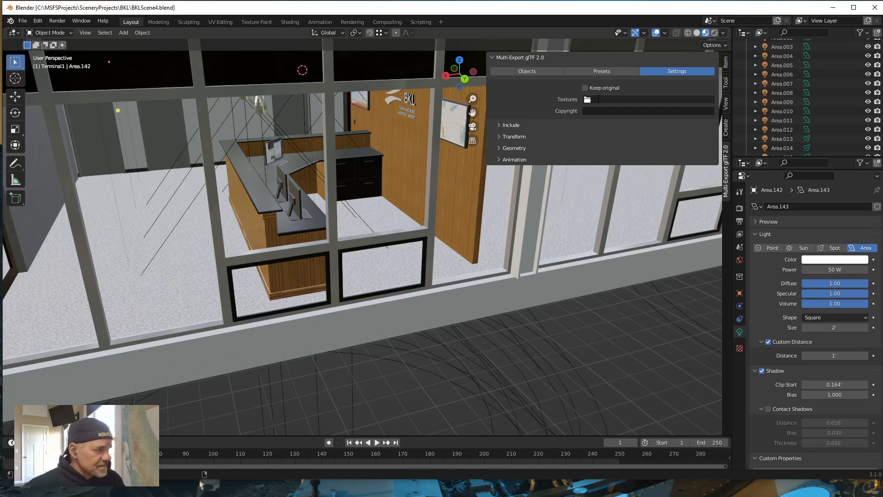
Set the Multi-Export Textures folder path to ./texture/
{"action": "left_click", "coordinate": [647, 100]}
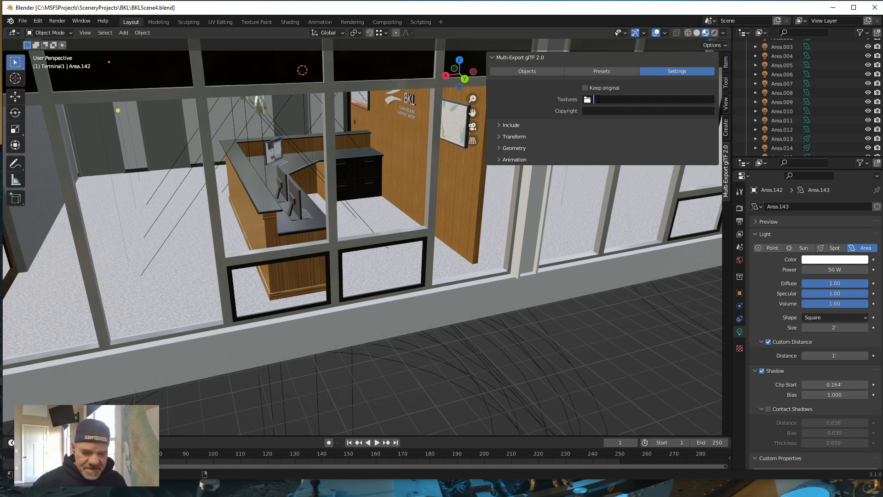
{"action": "type", "text": "./"}
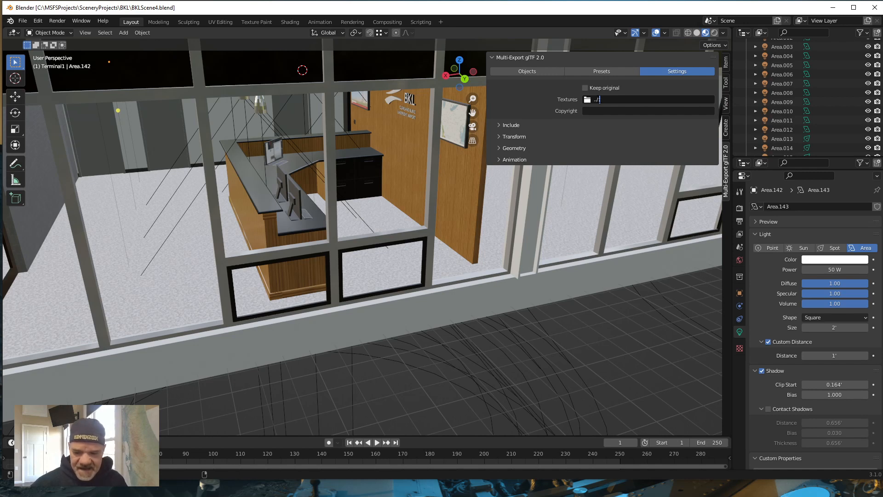
{"action": "type", "text": "exture/"}
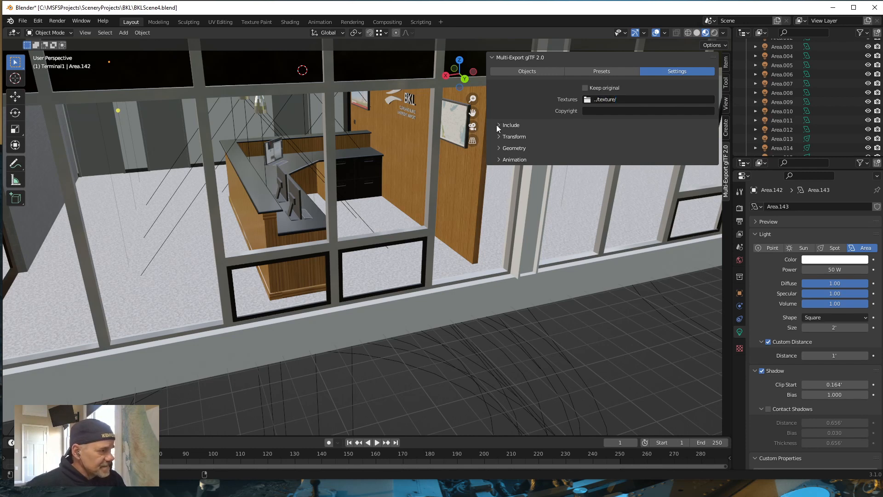
Enable Custom Properties under Include and Apply Modifiers under Geometry, then expand Animation
{"action": "left_click", "coordinate": [510, 125]}
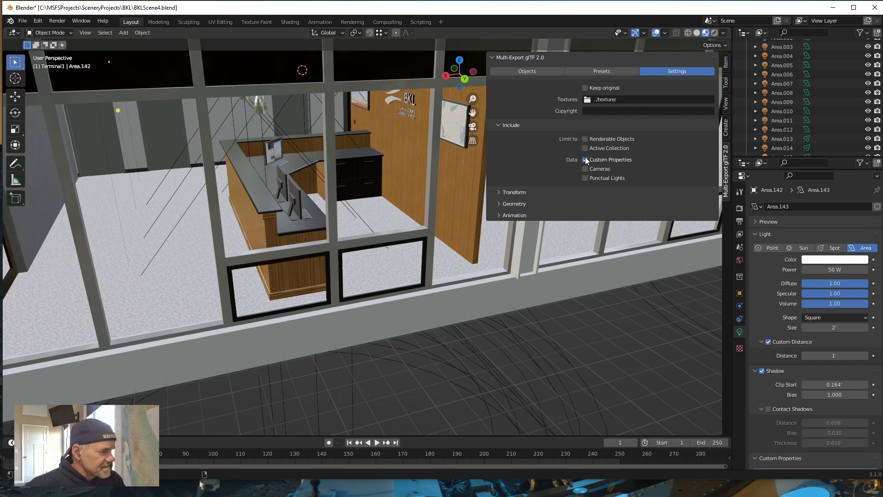
{"action": "left_click", "coordinate": [584, 160]}
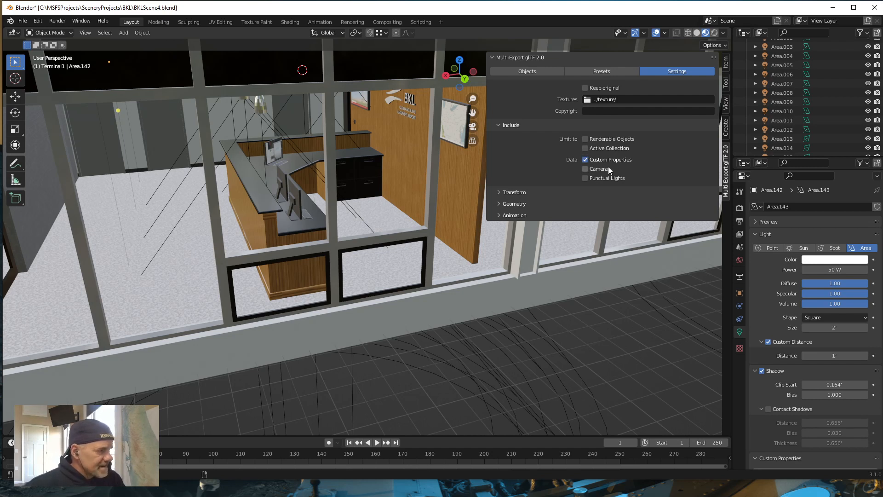
{"action": "left_click", "coordinate": [584, 160]}
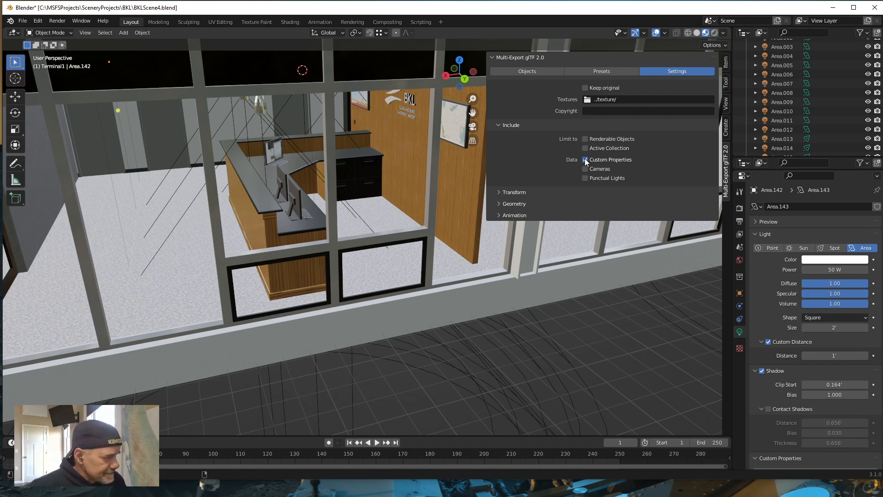
{"action": "left_click", "coordinate": [584, 160]}
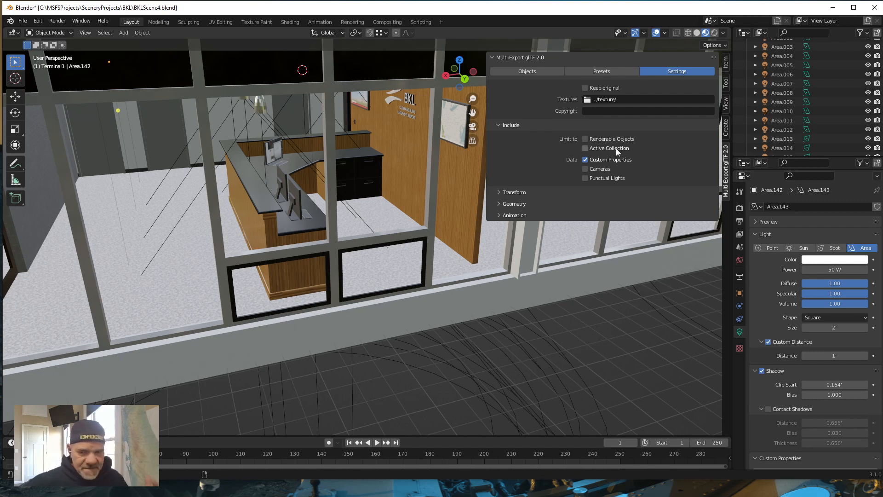
{"action": "mouse_move", "coordinate": [474, 197]}
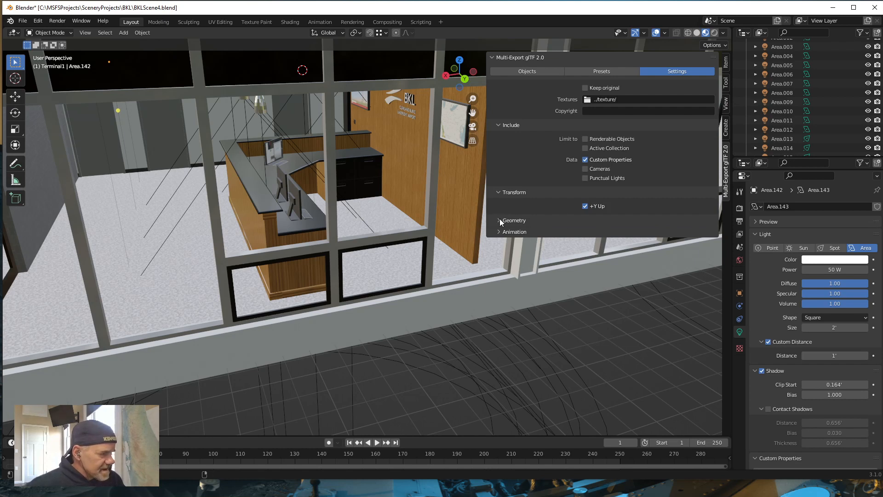
{"action": "left_click", "coordinate": [512, 220]}
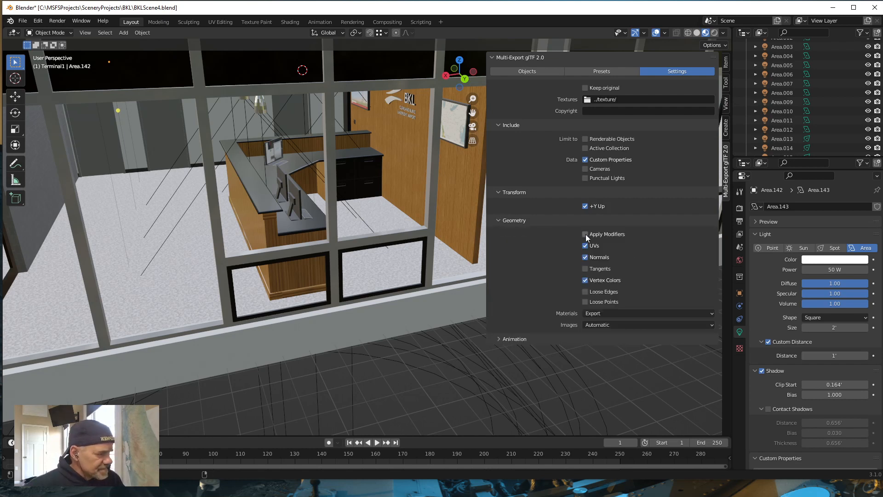
{"action": "left_click", "coordinate": [585, 234]}
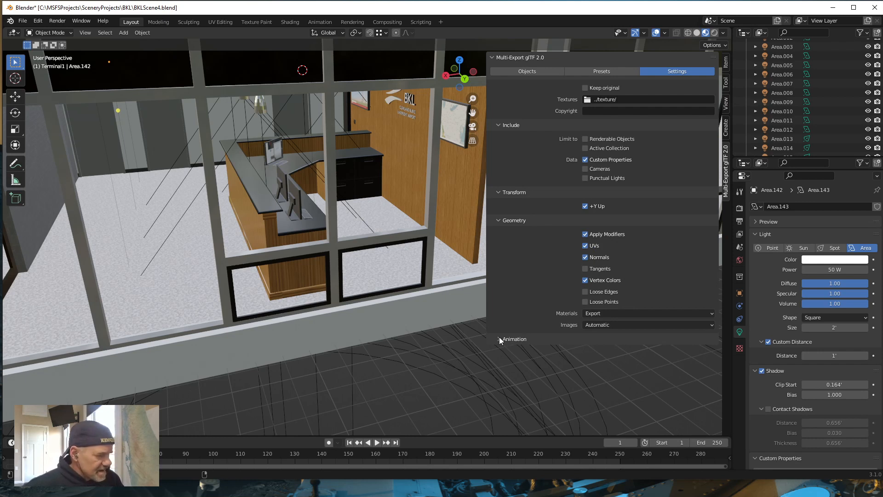
{"action": "left_click", "coordinate": [498, 338]}
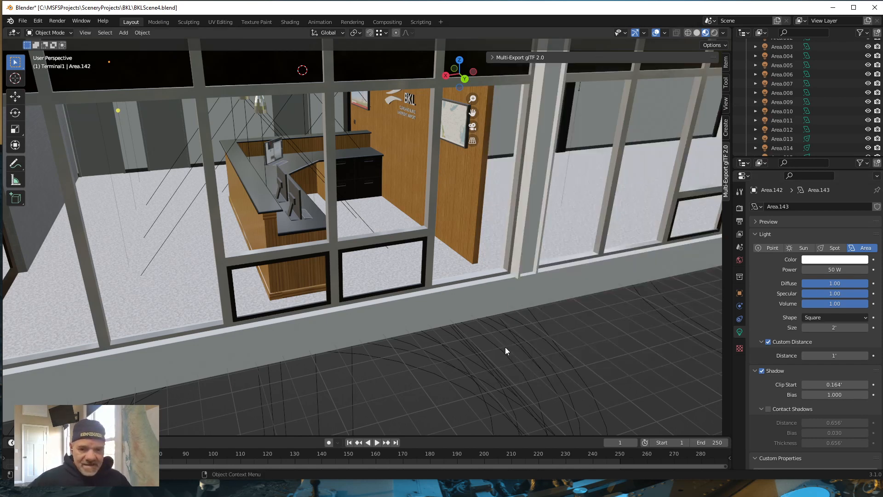
{"action": "mouse_move", "coordinate": [575, 190]}
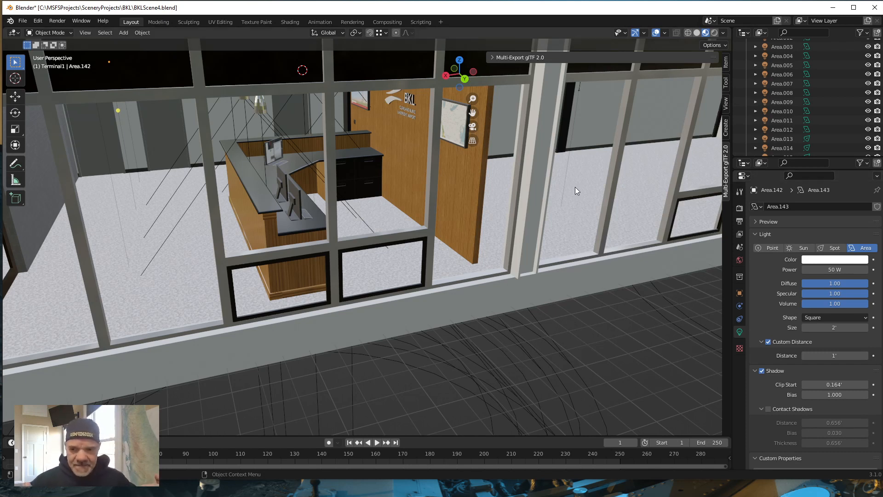
{"action": "mouse_move", "coordinate": [315, 244]}
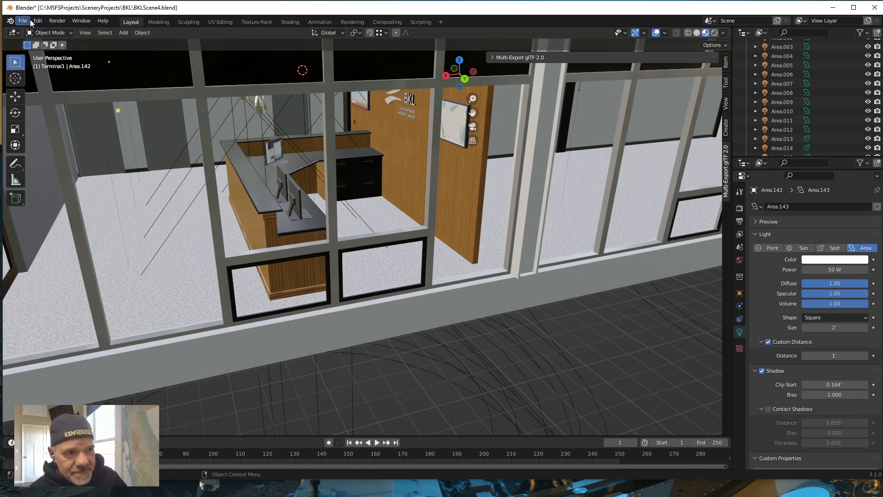
Open File > Export > glTF 2.0 (.glb/.gltf) for the current scene
{"action": "left_click", "coordinate": [37, 21]}
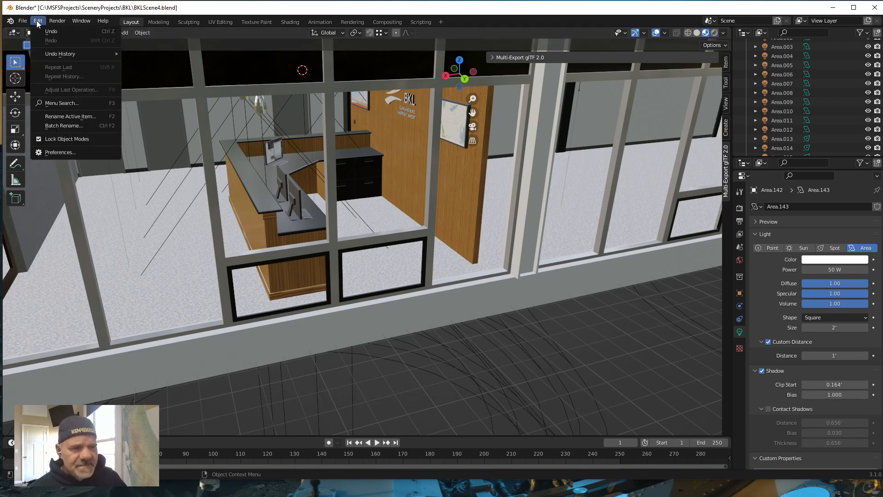
{"action": "left_click", "coordinate": [22, 21]}
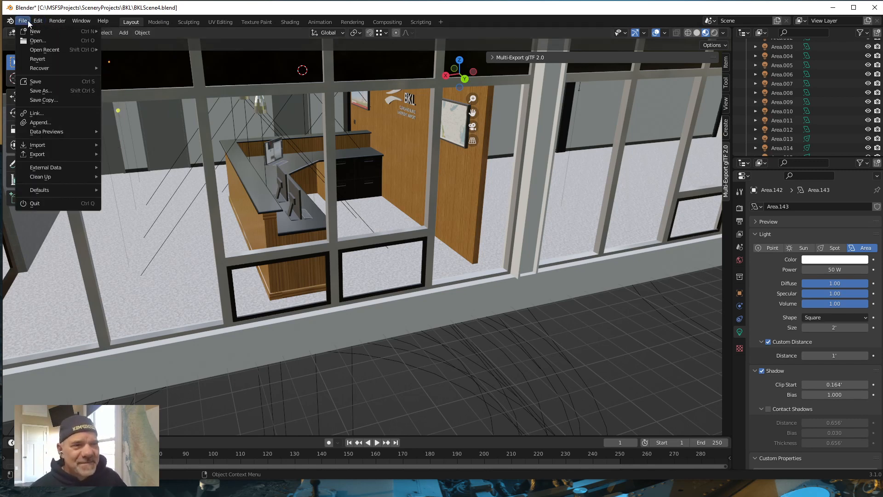
{"action": "mouse_move", "coordinate": [45, 168]}
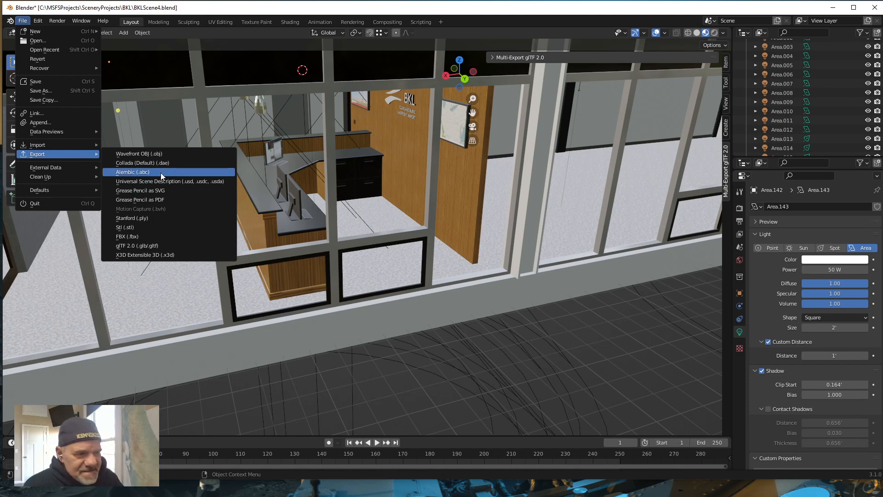
{"action": "mouse_move", "coordinate": [127, 247]}
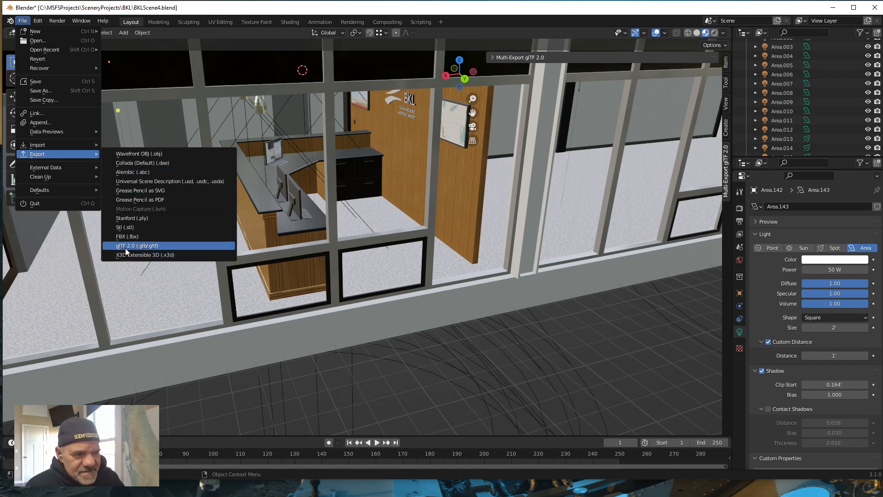
{"action": "mouse_move", "coordinate": [136, 245]}
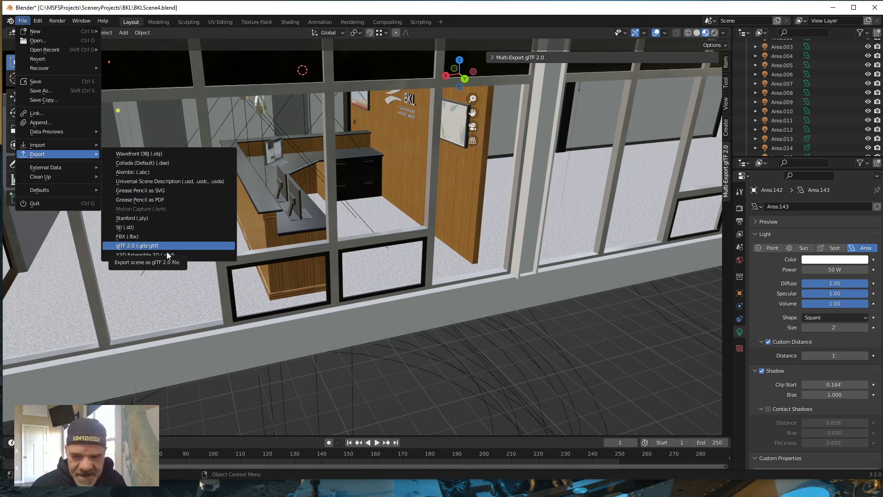
{"action": "mouse_move", "coordinate": [146, 254]}
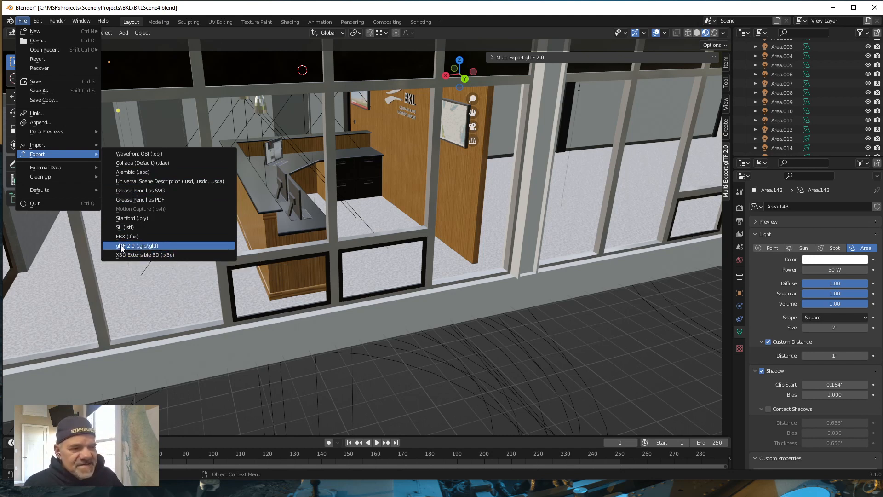
{"action": "left_click", "coordinate": [135, 245]}
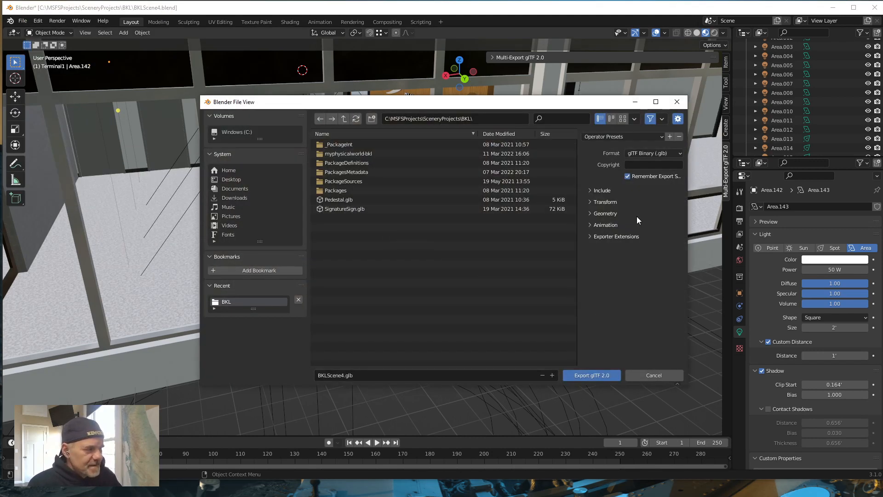
{"action": "mouse_move", "coordinate": [601, 193]}
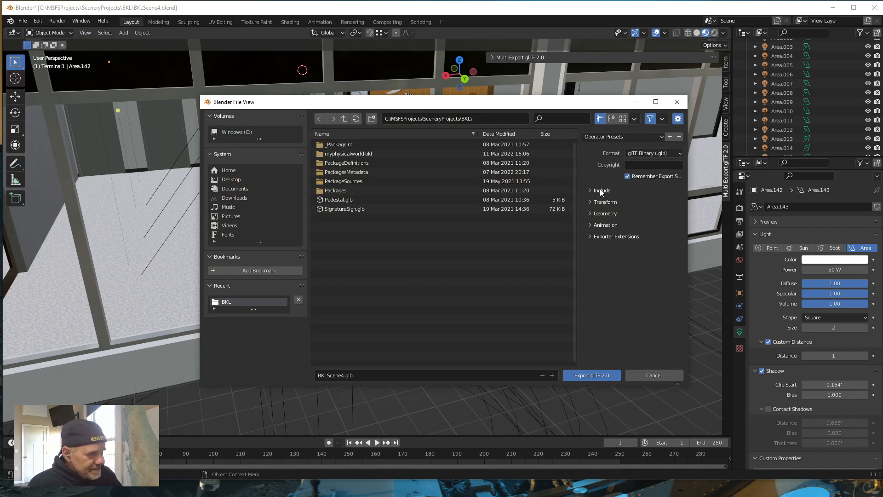
{"action": "mouse_move", "coordinate": [624, 230]}
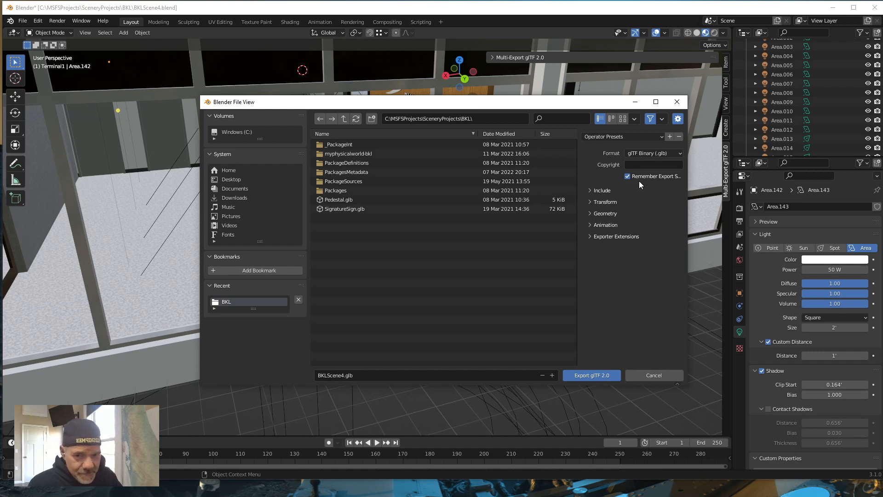
{"action": "mouse_move", "coordinate": [632, 206]}
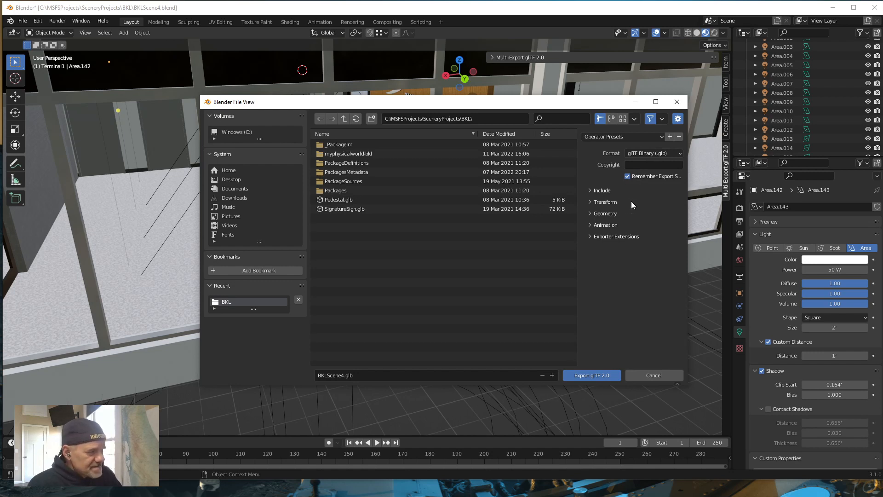
Look over the glTF export options, then cancel without exporting
{"action": "left_click", "coordinate": [348, 153]}
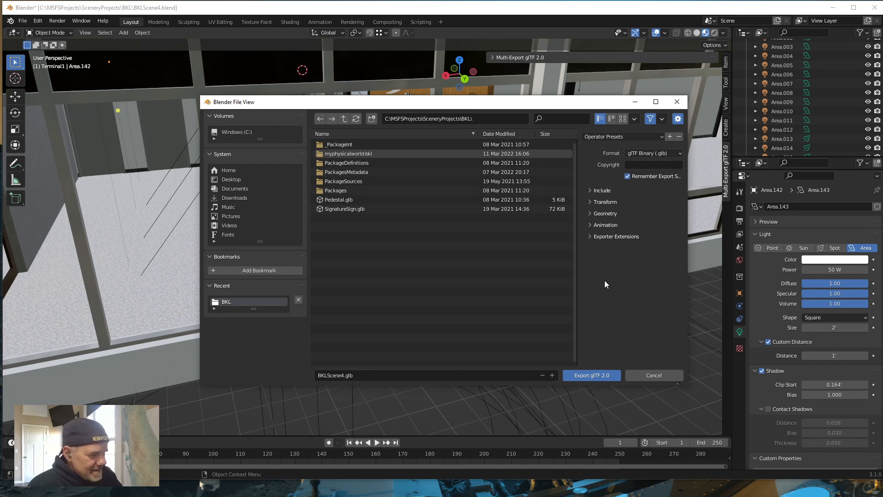
{"action": "mouse_move", "coordinate": [592, 375]}
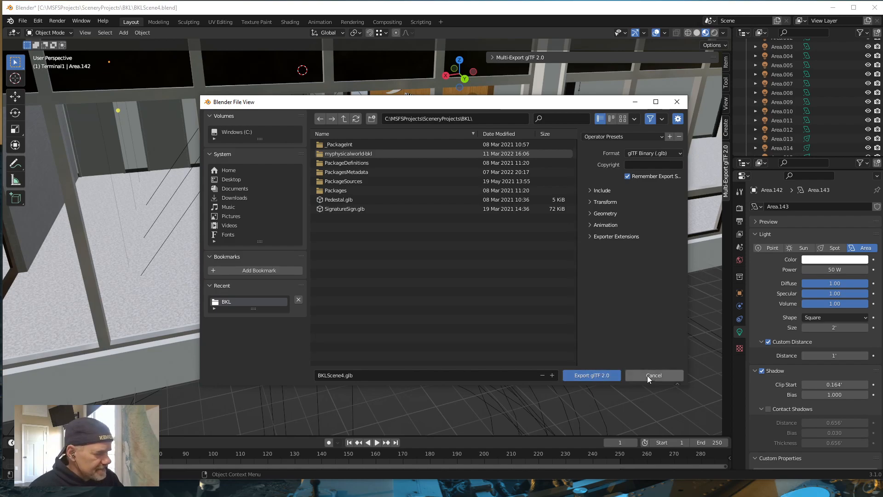
{"action": "left_click", "coordinate": [653, 375]}
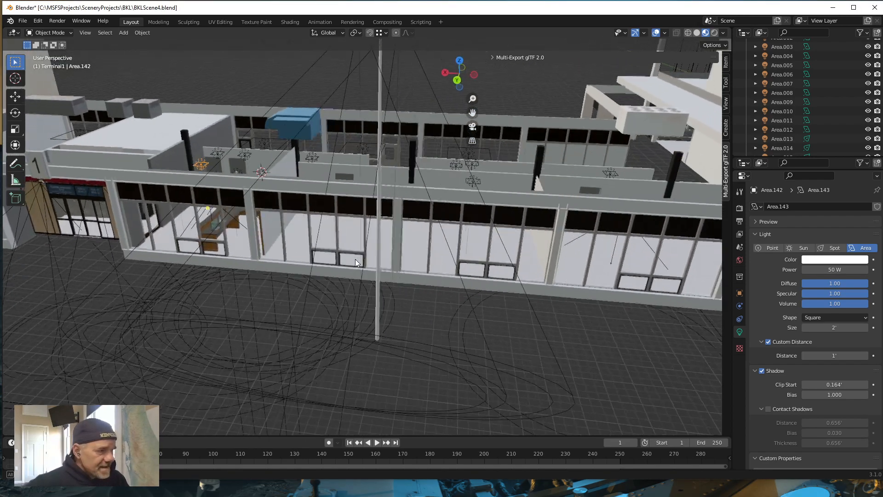
Orbit to the terminal building's exterior and open the Edit menu
{"action": "left_click_drag", "start_coordinate": [354, 262], "coordinate": [402, 258]}
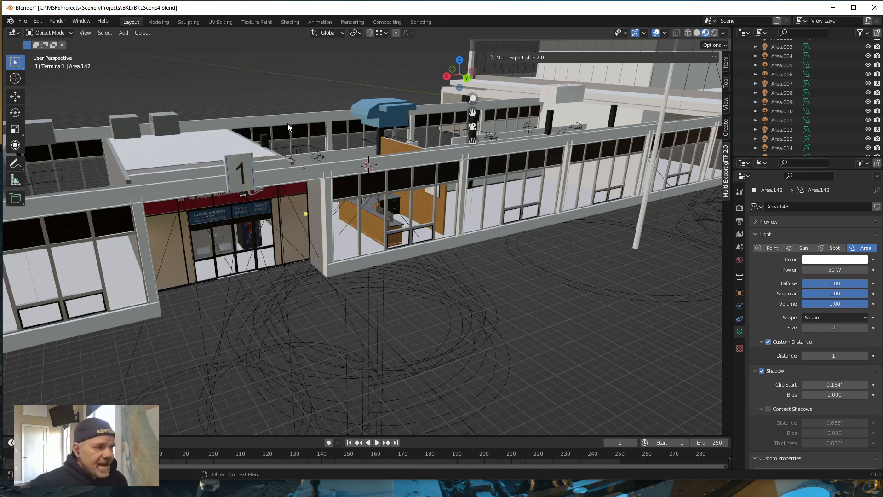
{"action": "mouse_move", "coordinate": [306, 11]}
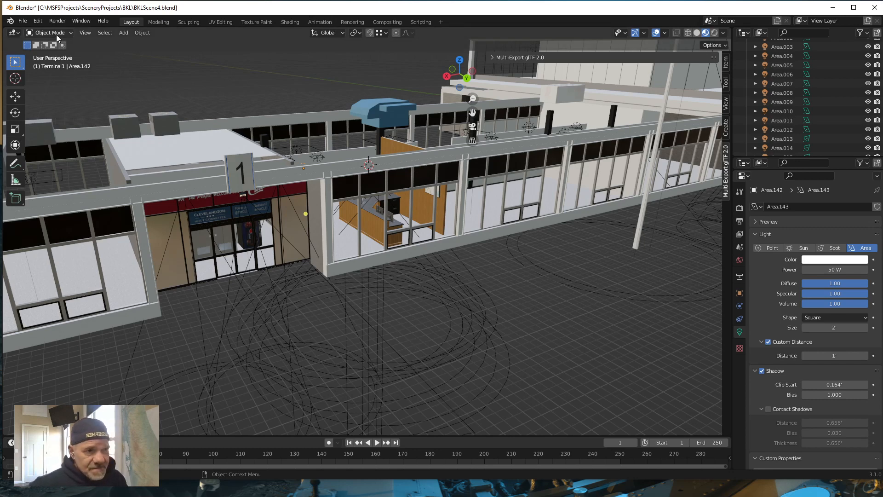
{"action": "mouse_move", "coordinate": [114, 124]}
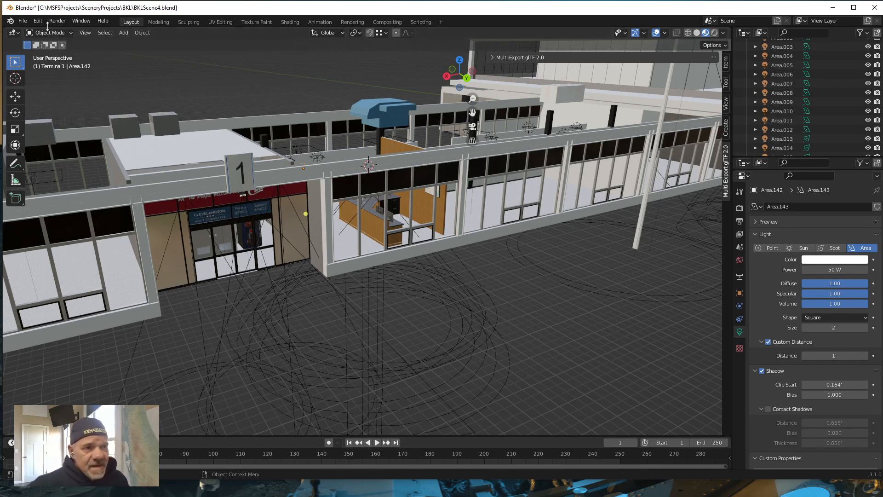
{"action": "left_click", "coordinate": [38, 21]}
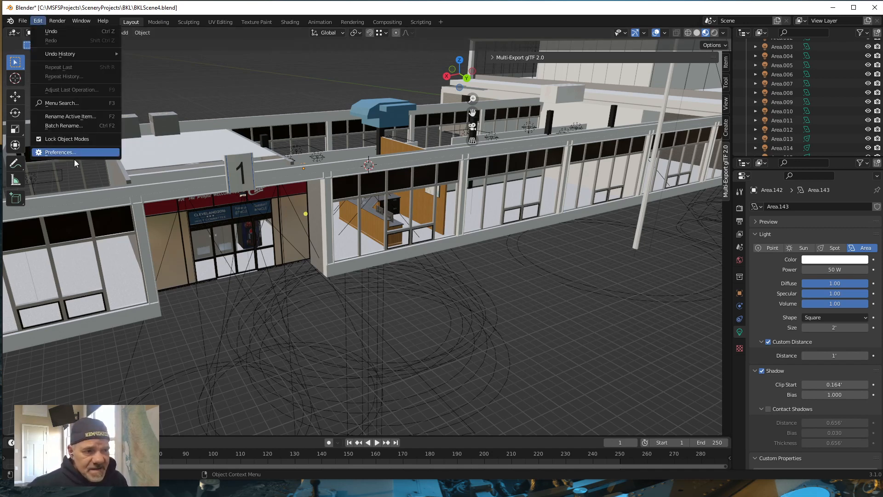
Reopen Preferences on Add-ons and clear the 'micro' search filter to list all add-ons
{"action": "left_click", "coordinate": [60, 153]}
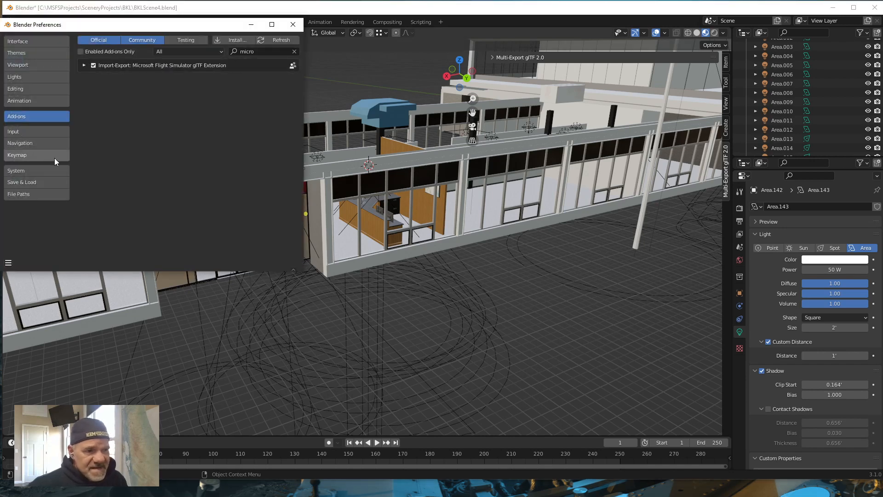
{"action": "left_click", "coordinate": [262, 51]}
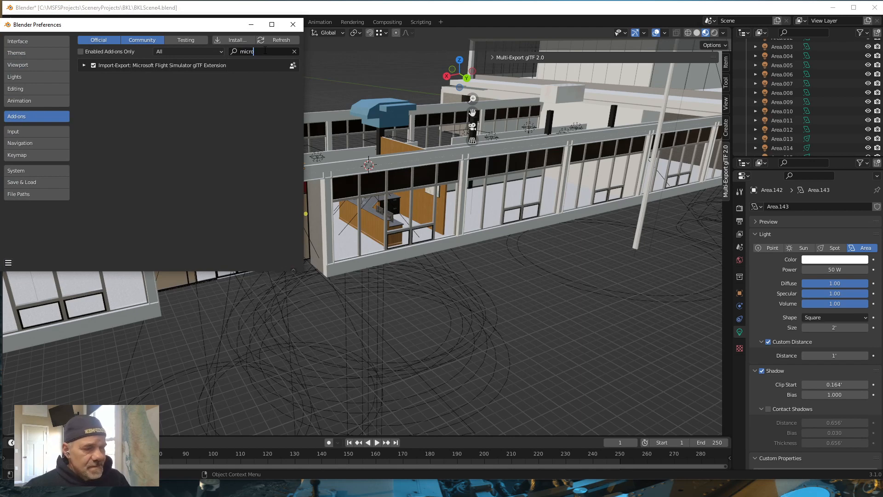
{"action": "left_click", "coordinate": [293, 51]}
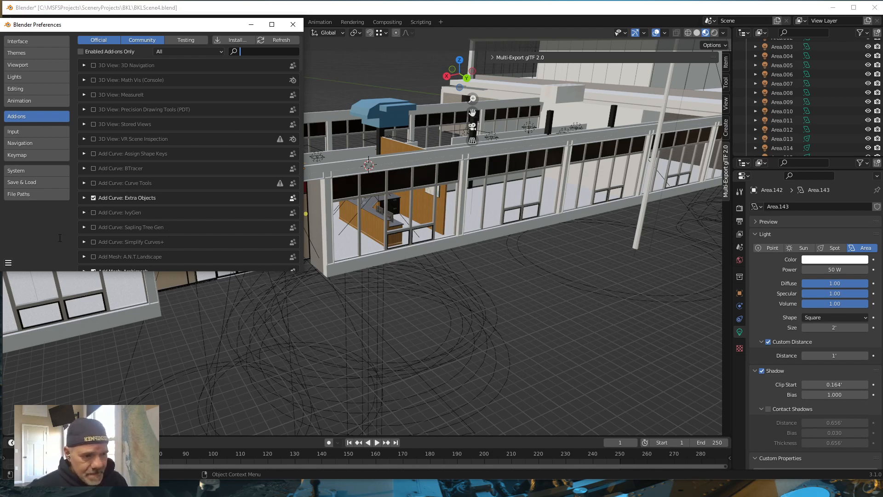
Scroll through the add-on list checking Archimesh and Pose Library, then close Preferences
{"action": "scroll", "scroll_direction": "down", "scroll_amount": 3}
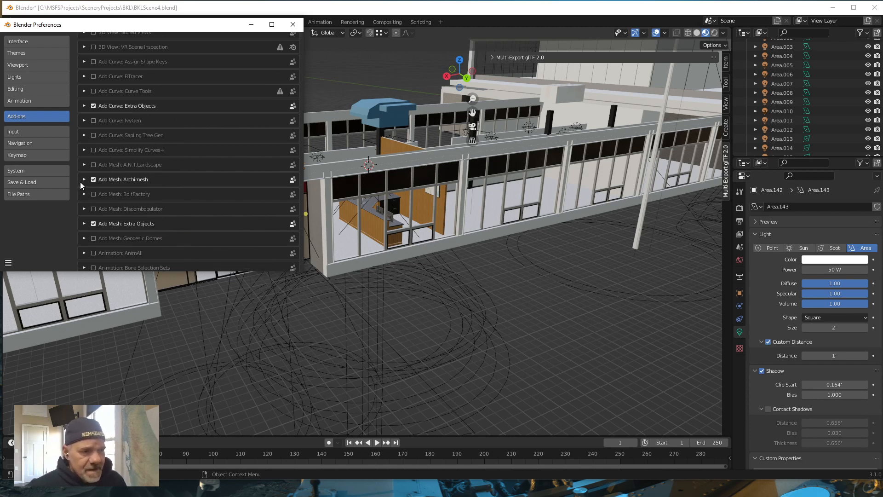
{"action": "mouse_move", "coordinate": [103, 111]}
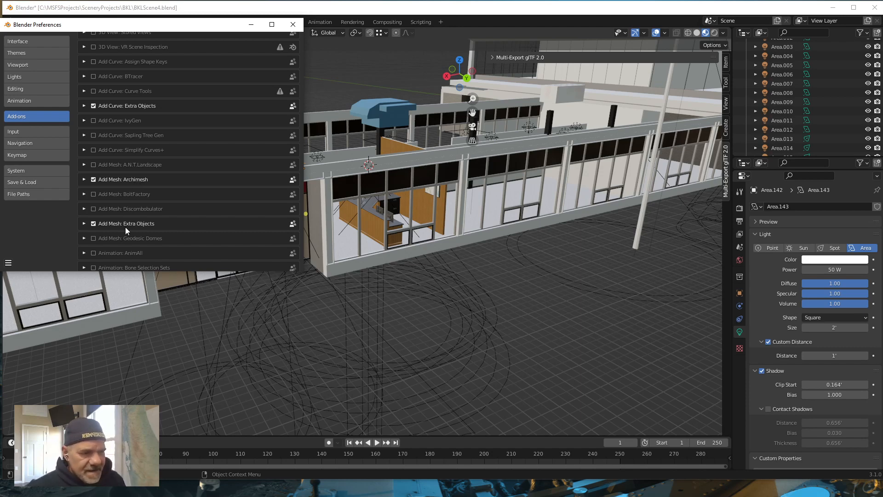
{"action": "scroll", "scroll_direction": "down", "scroll_amount": 3}
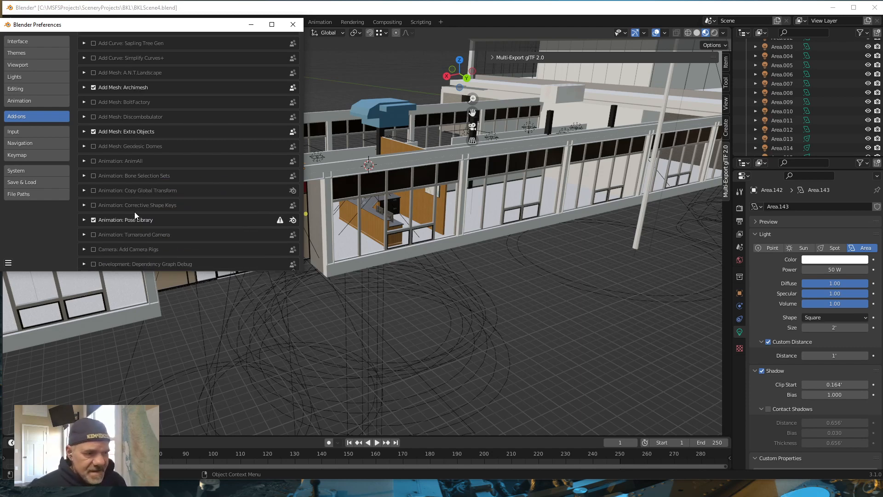
{"action": "scroll", "scroll_direction": "down", "scroll_amount": 3}
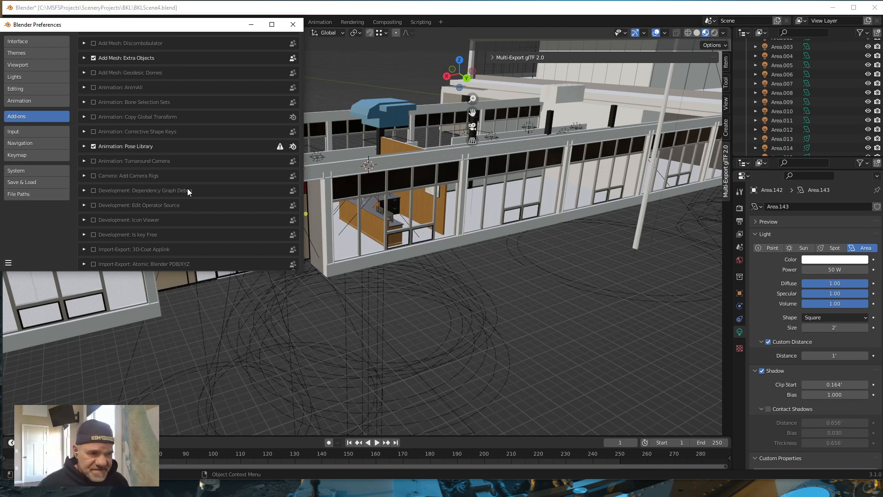
{"action": "mouse_move", "coordinate": [250, 105]}
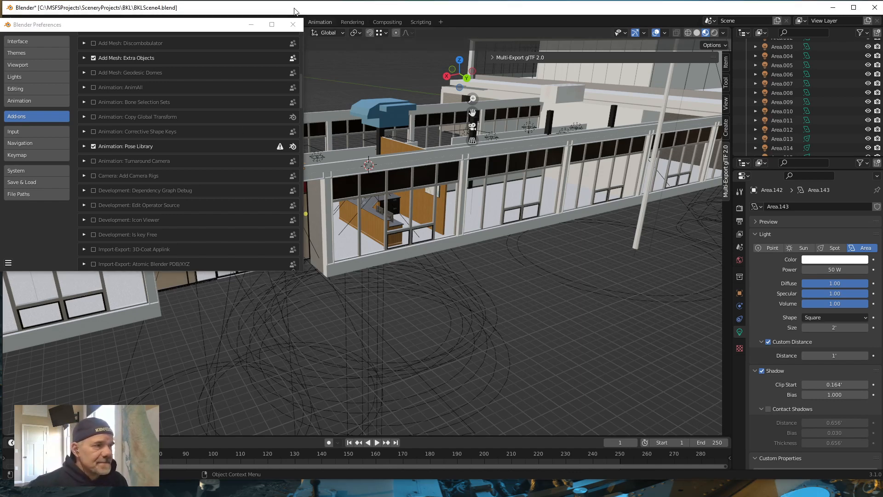
{"action": "left_click", "coordinate": [292, 24]}
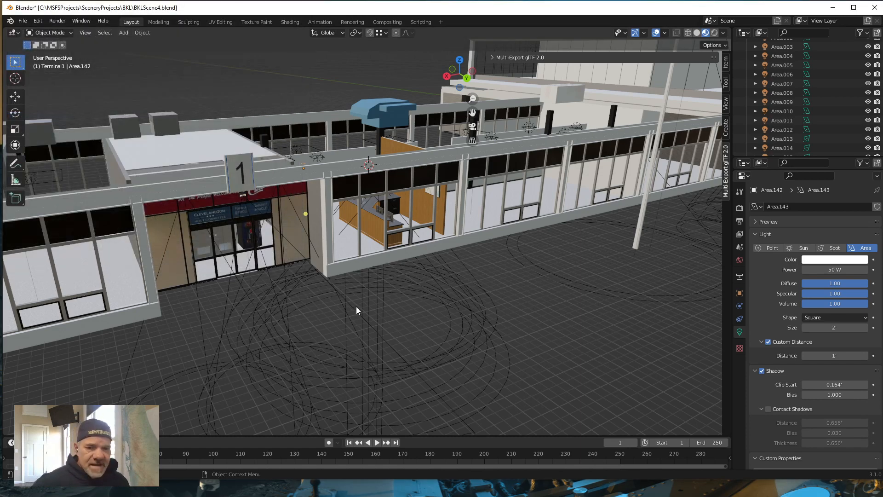